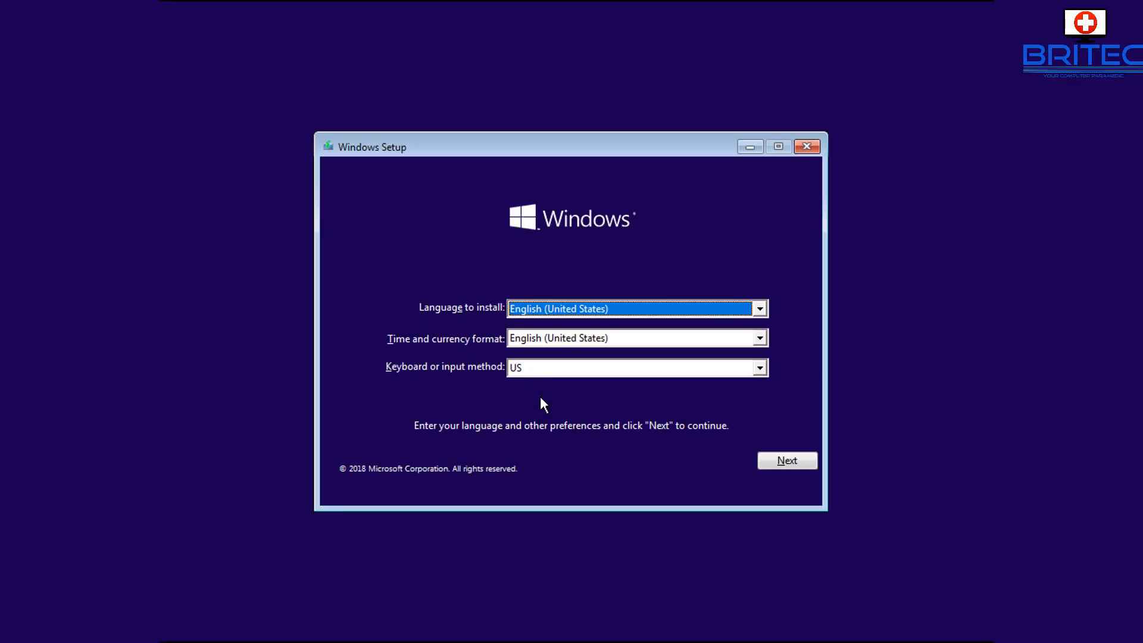
mouse_move(463, 312)
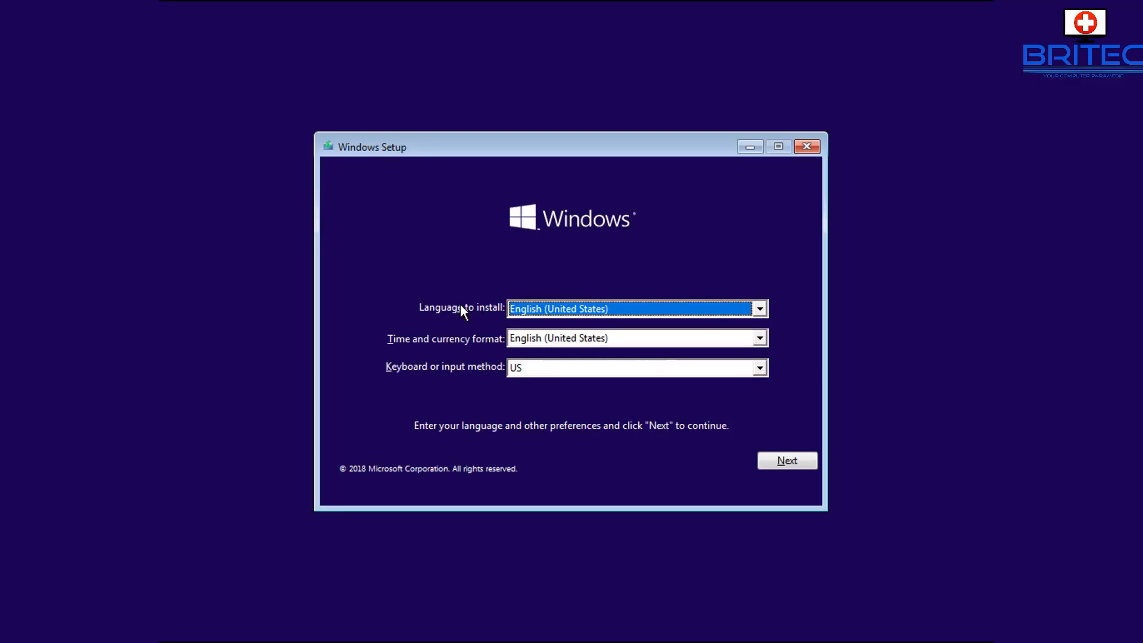
mouse_move(453, 322)
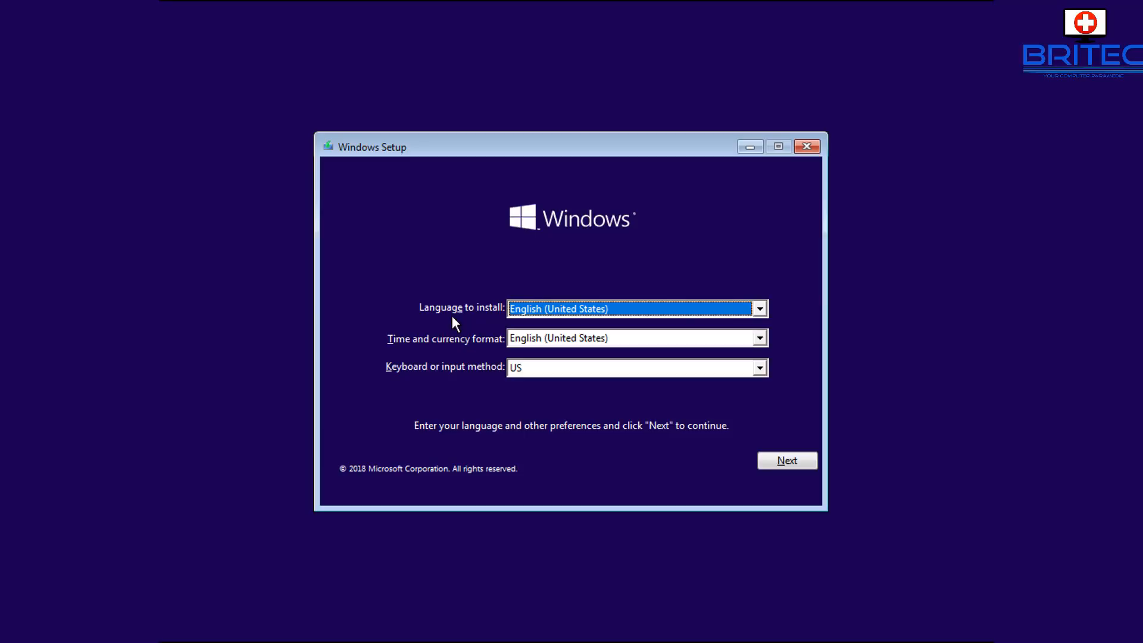
mouse_move(452, 328)
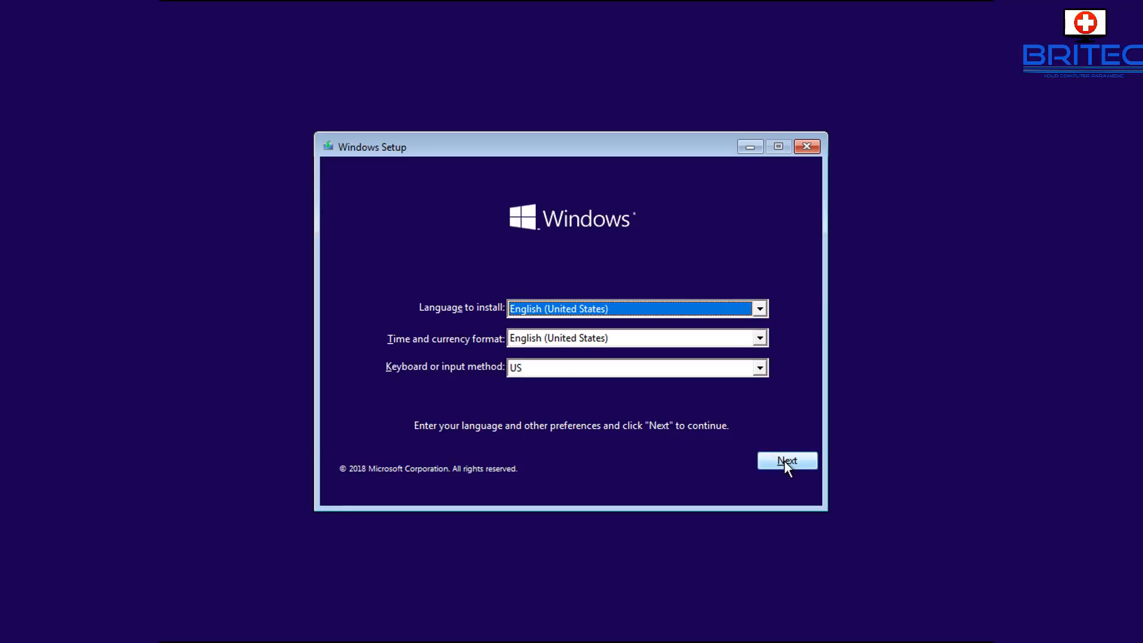
- Go past the language screen via Repair your computer and Troubleshoot to Advanced options
click(787, 461)
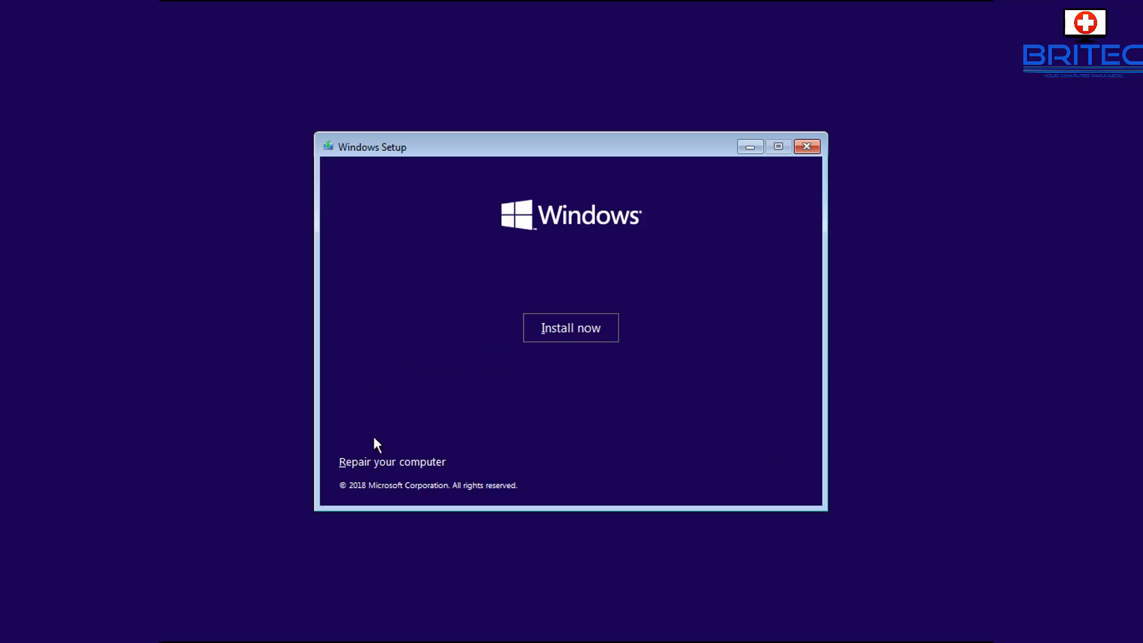
click(391, 462)
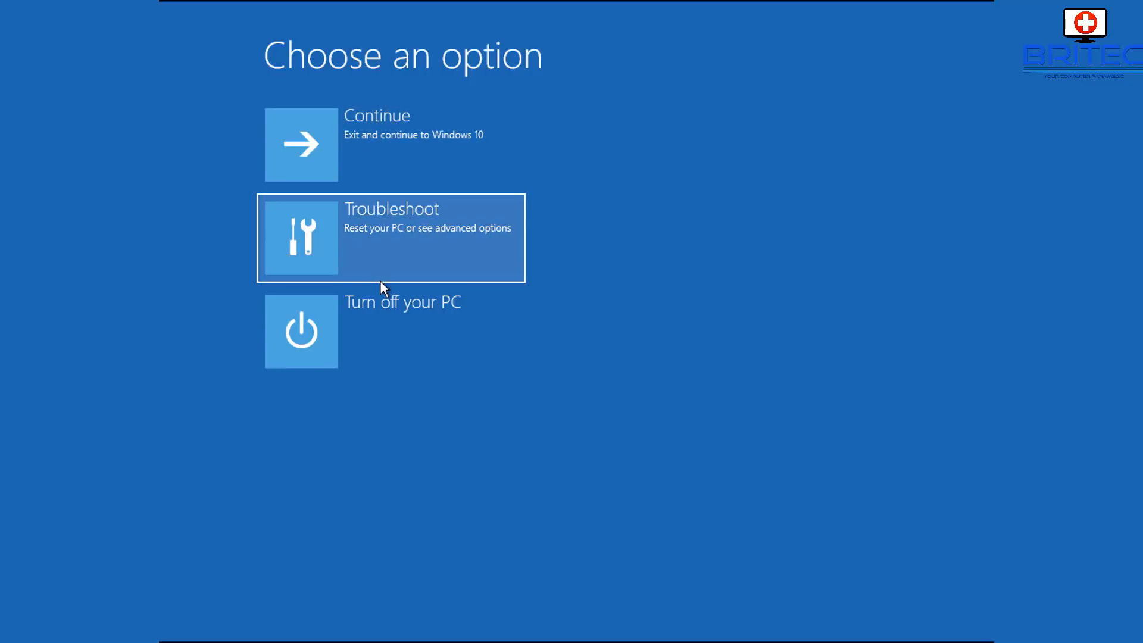
mouse_move(448, 240)
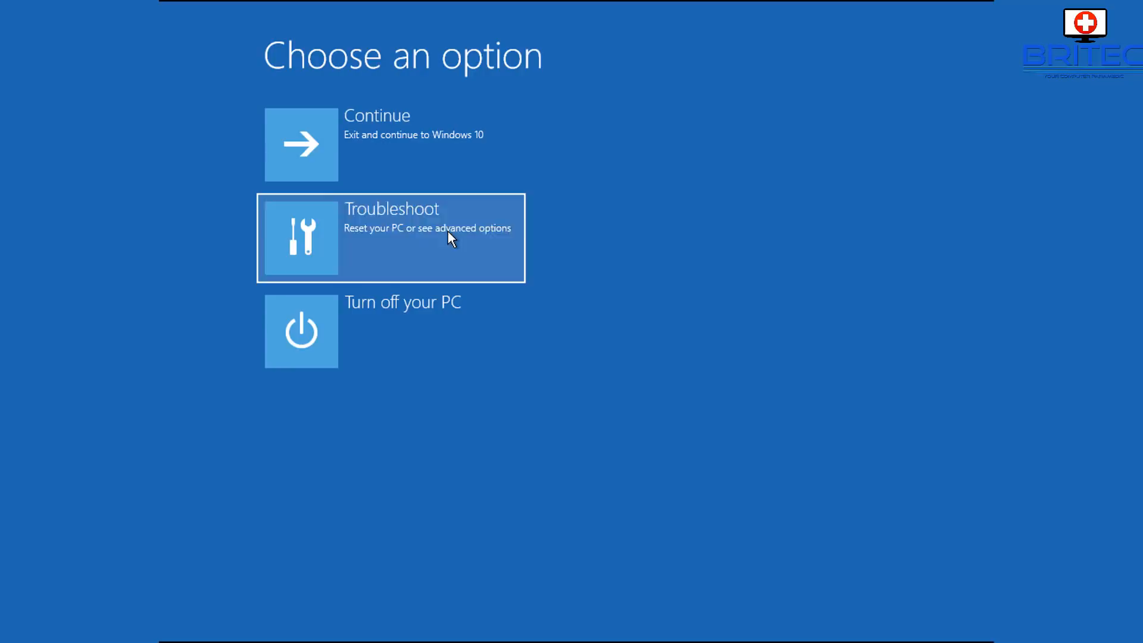
click(391, 238)
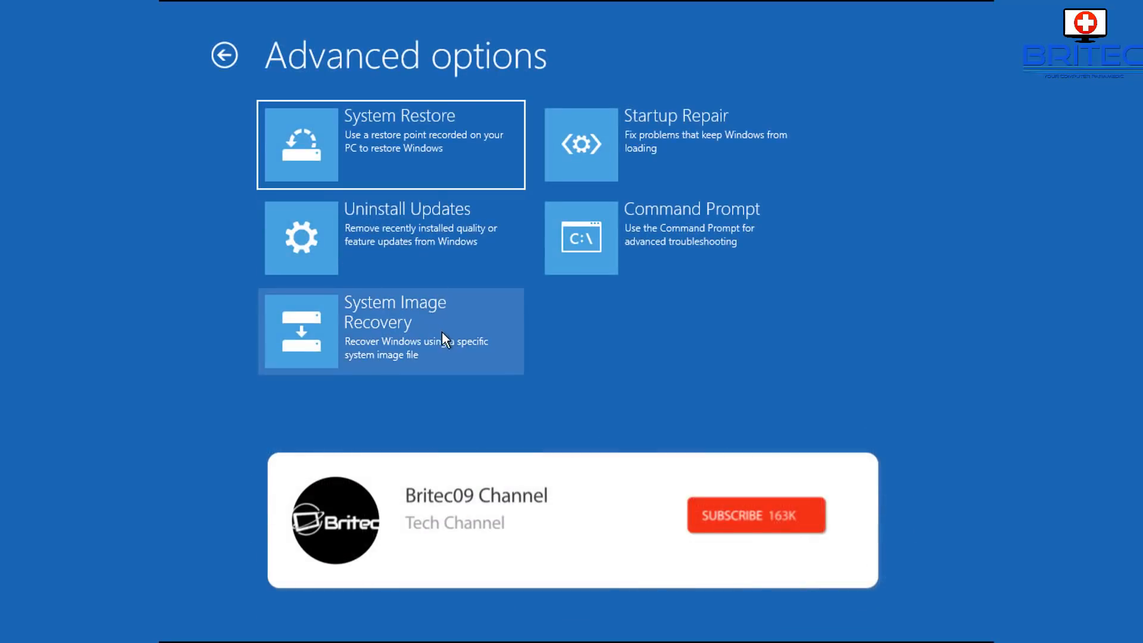
click(755, 514)
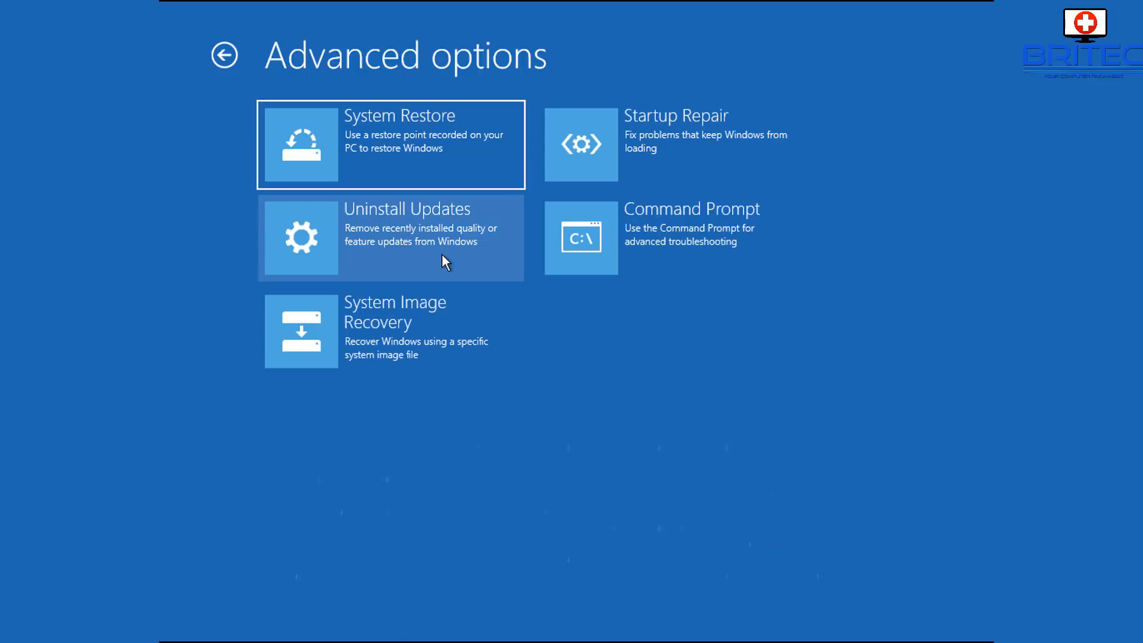
mouse_move(452, 327)
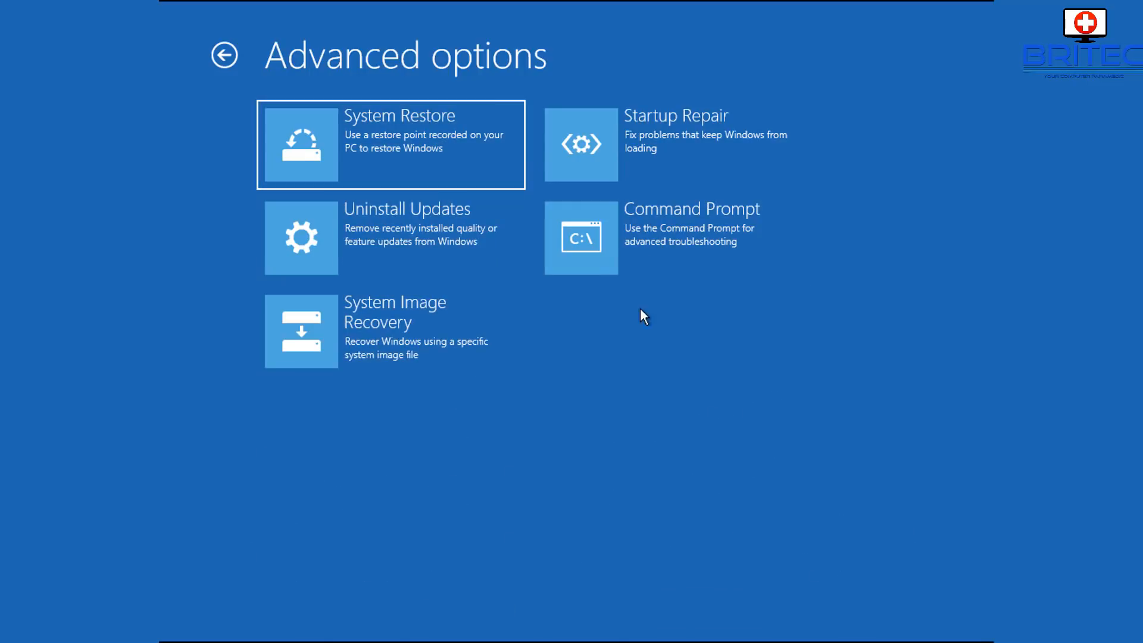
mouse_move(551, 325)
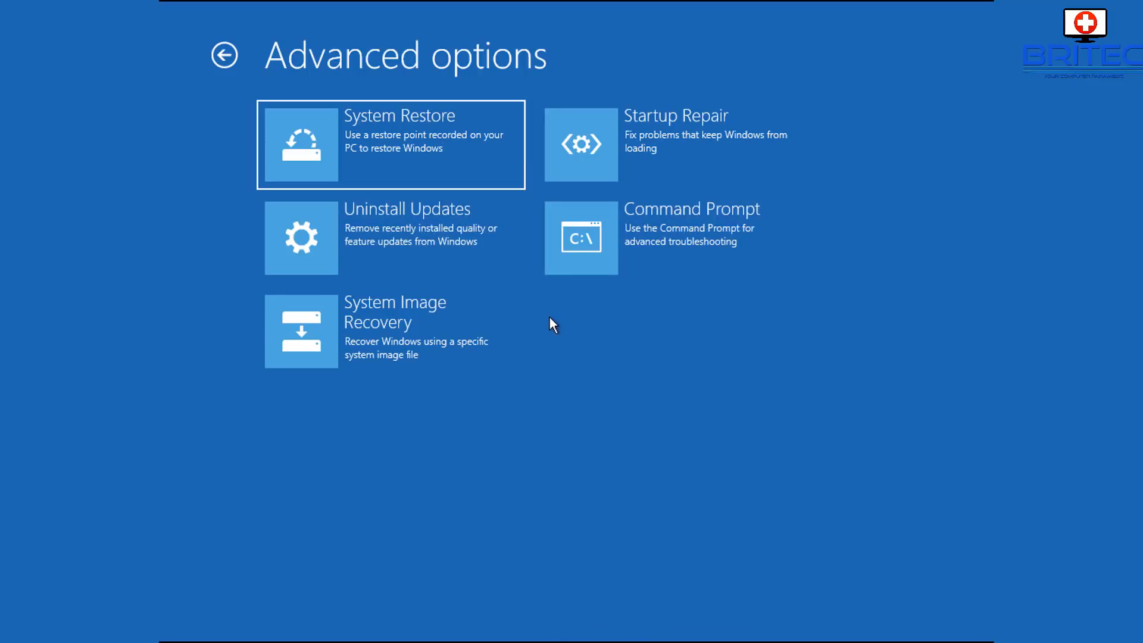
mouse_move(630, 344)
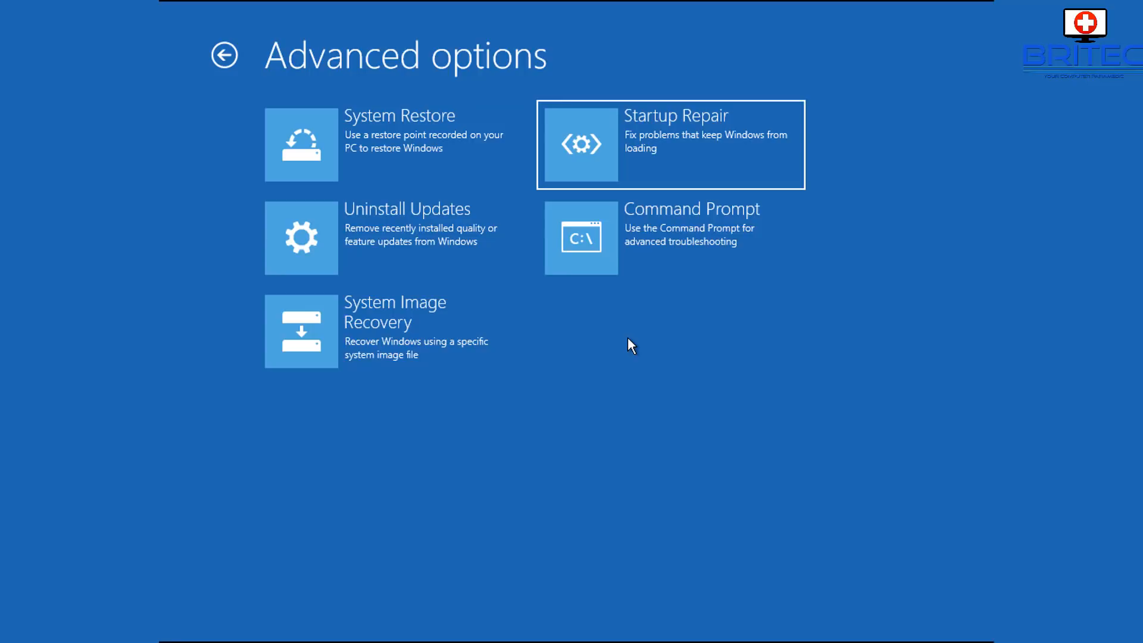
mouse_move(627, 360)
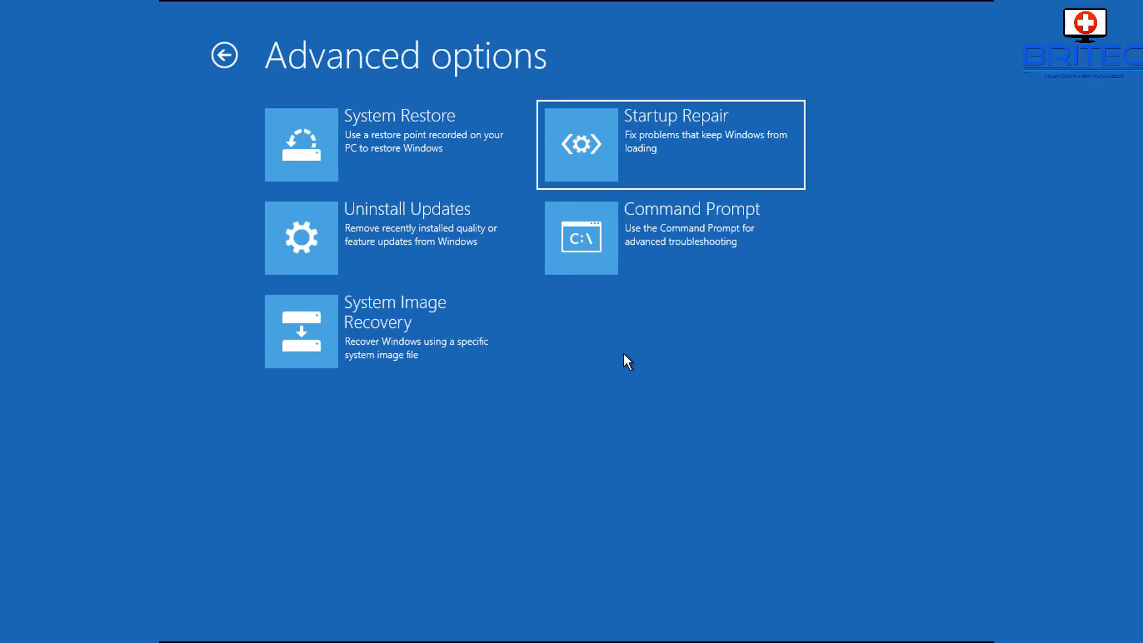
- Open Command Prompt, run 'bcdedit /set {default} advancedoptions true', then type exit
click(582, 238)
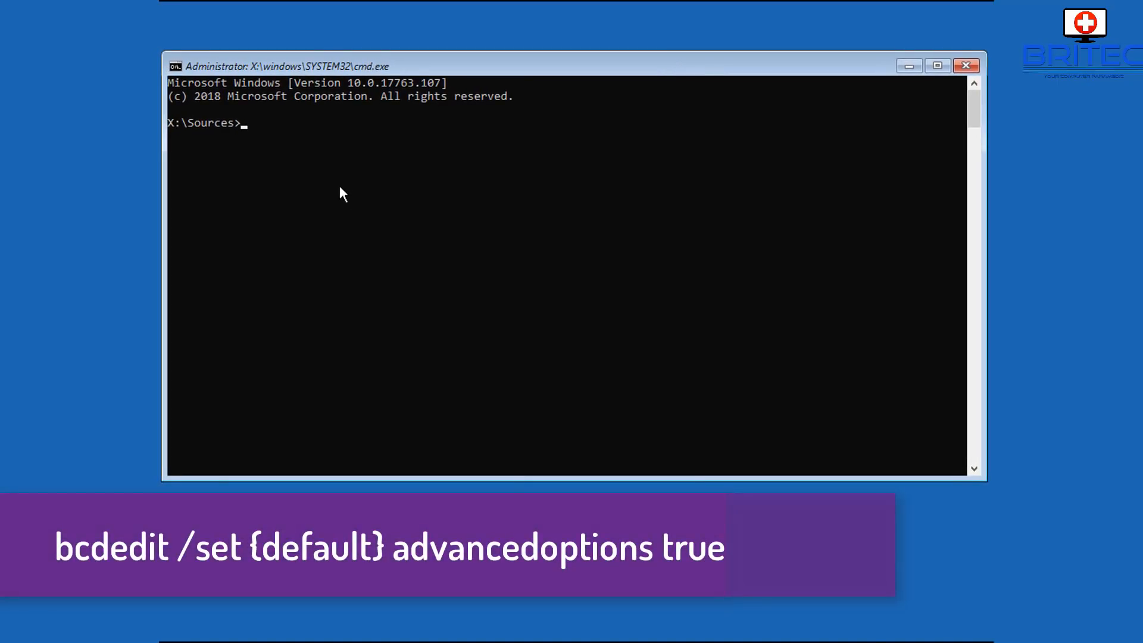
text(bcdedit)
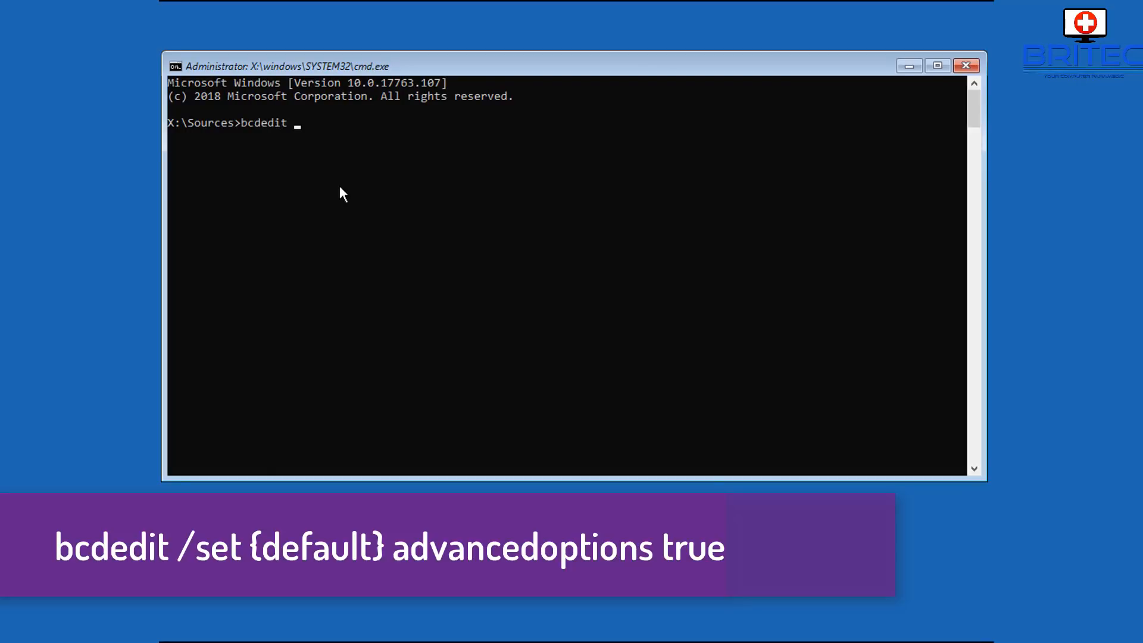
text(/set)
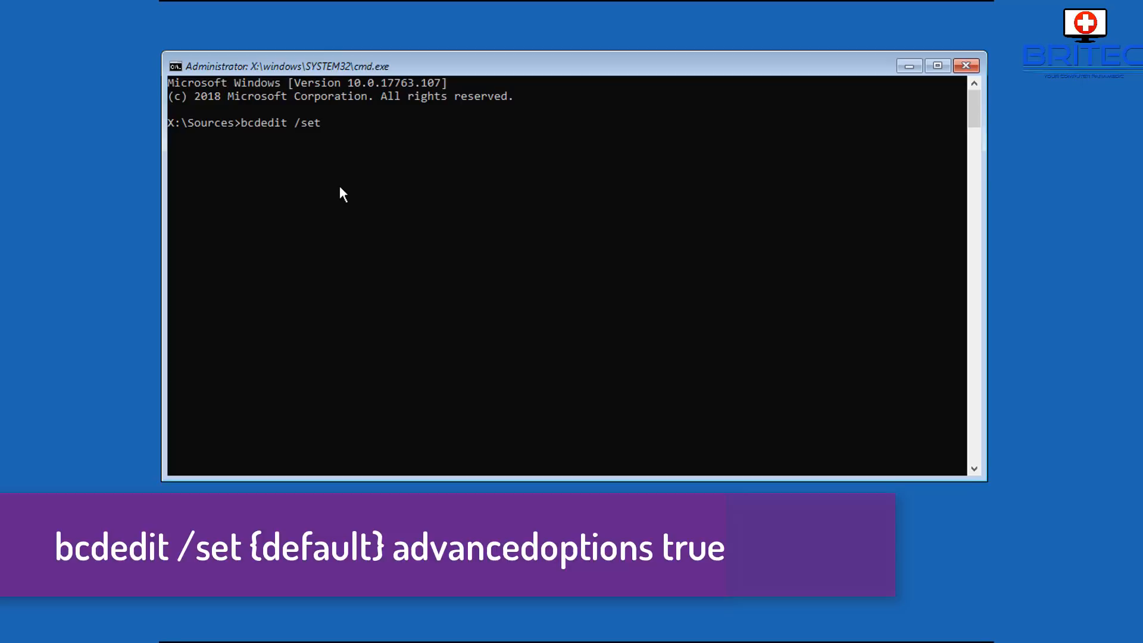
text({default} ad)
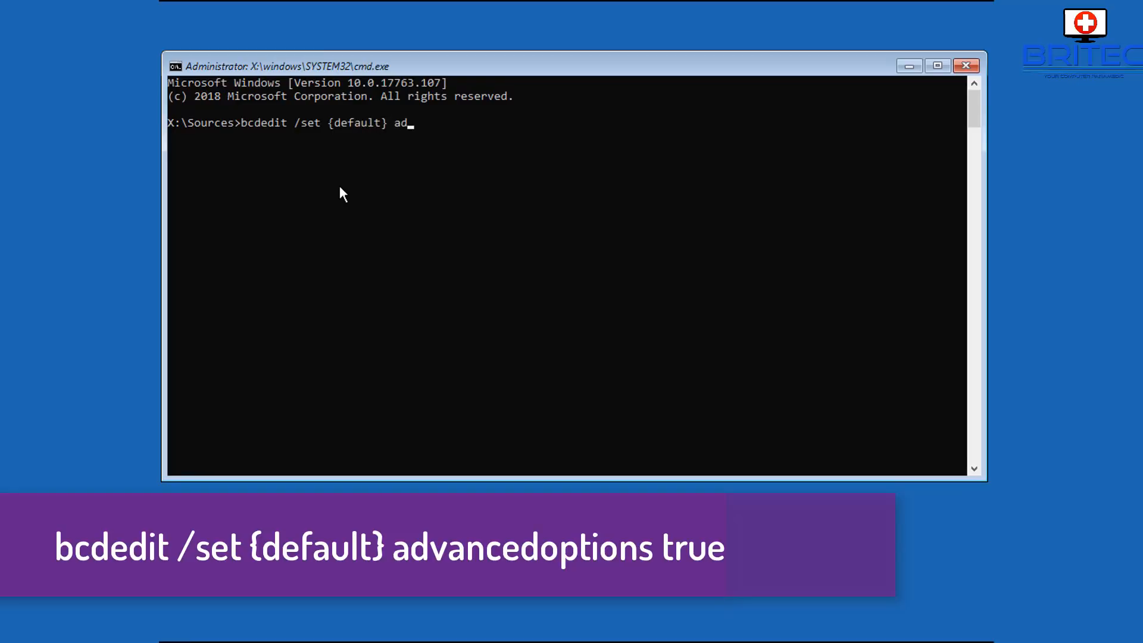
text(vancedop)
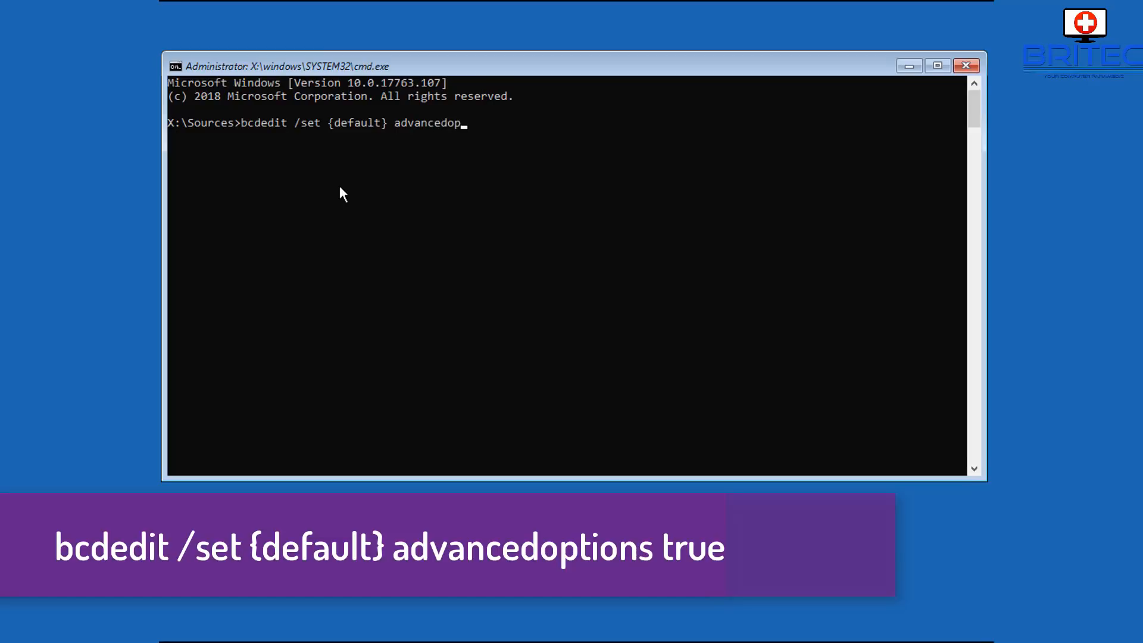
text(tions)
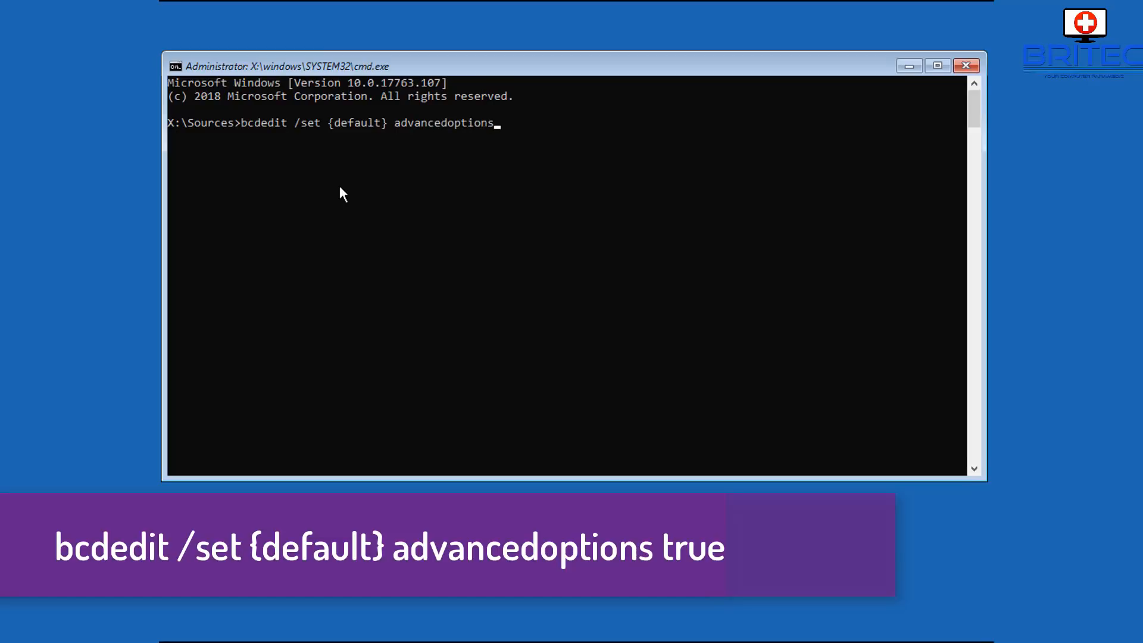
text(true)
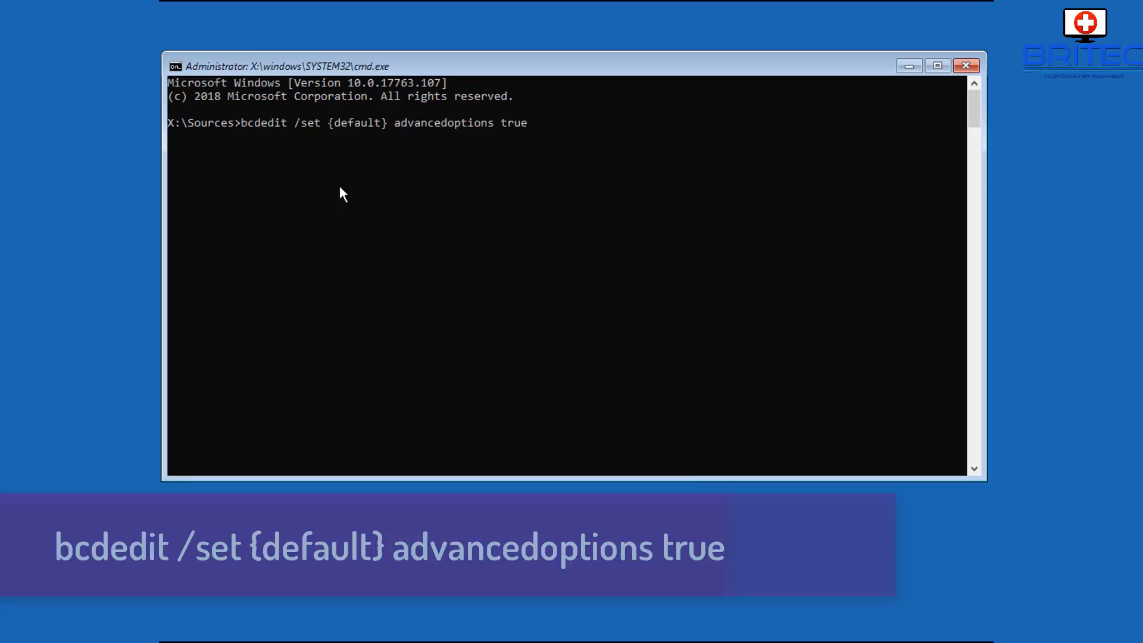
key(enter)
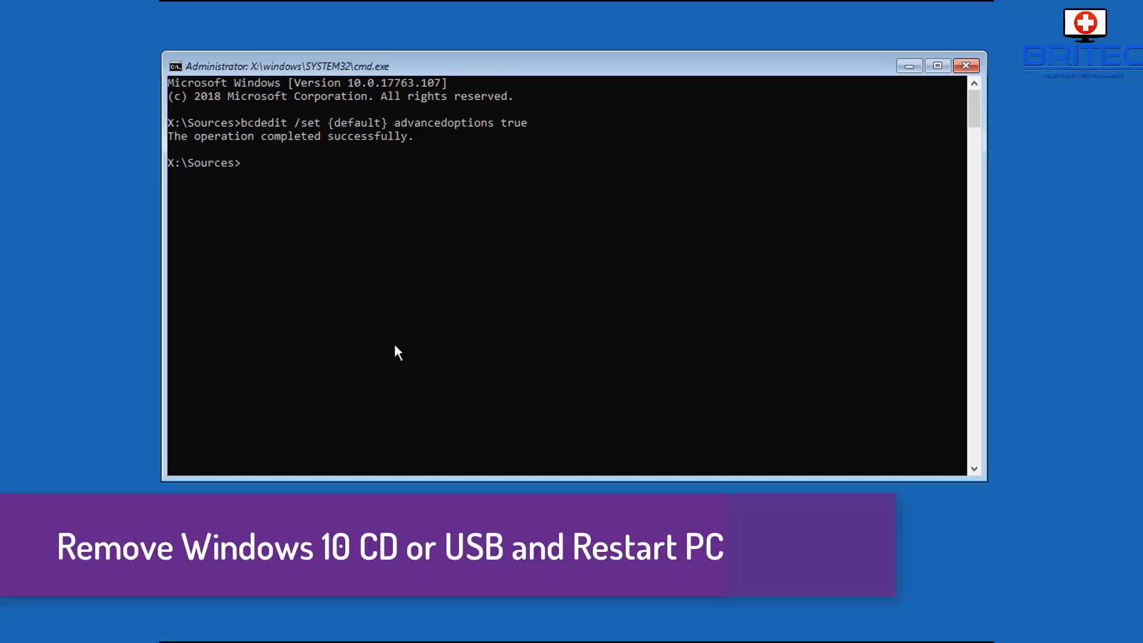
text(exit)
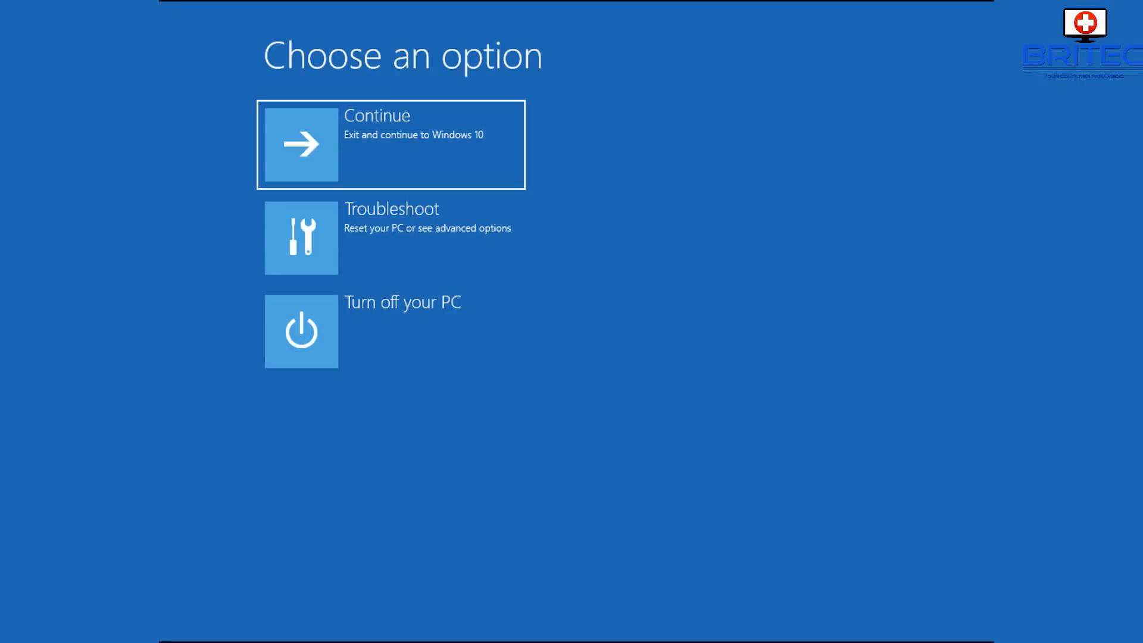
mouse_move(368, 322)
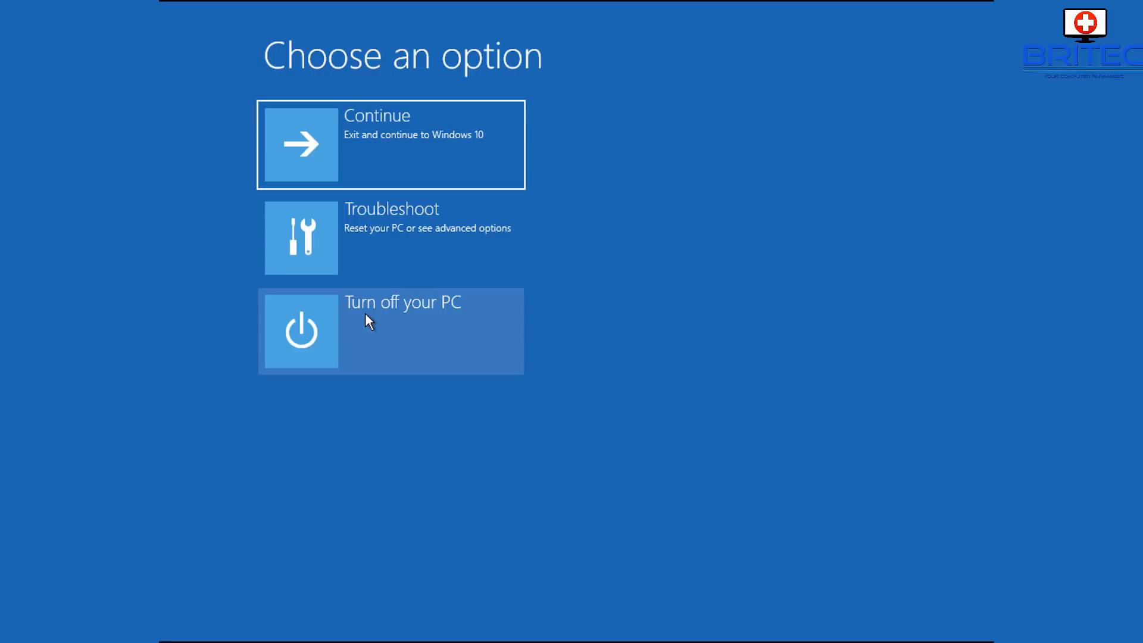
mouse_move(367, 333)
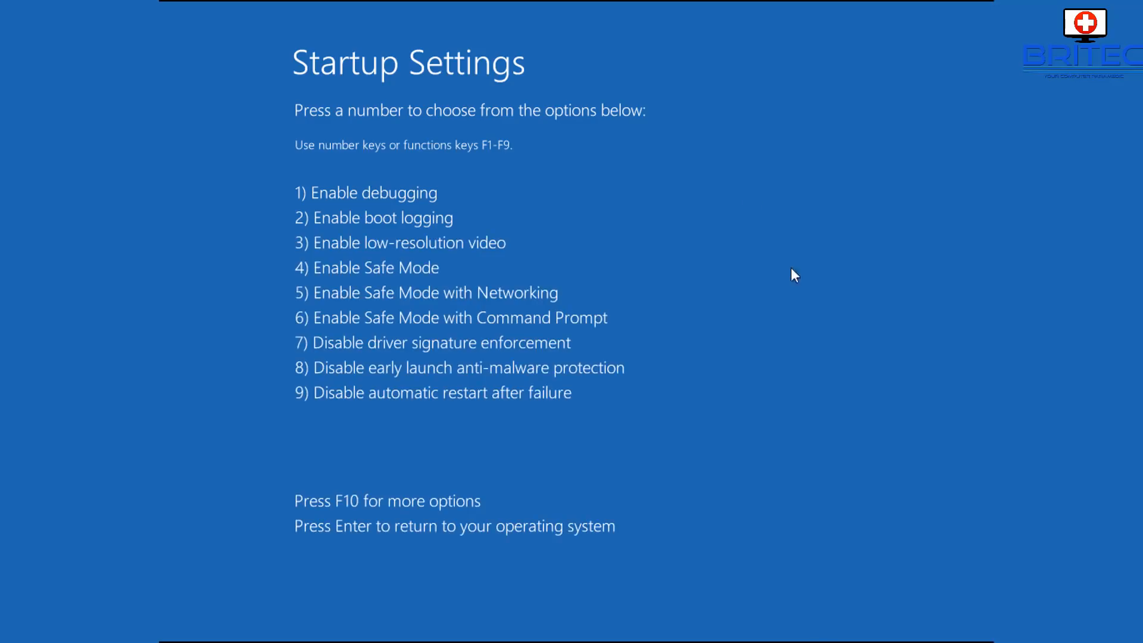
mouse_move(481, 454)
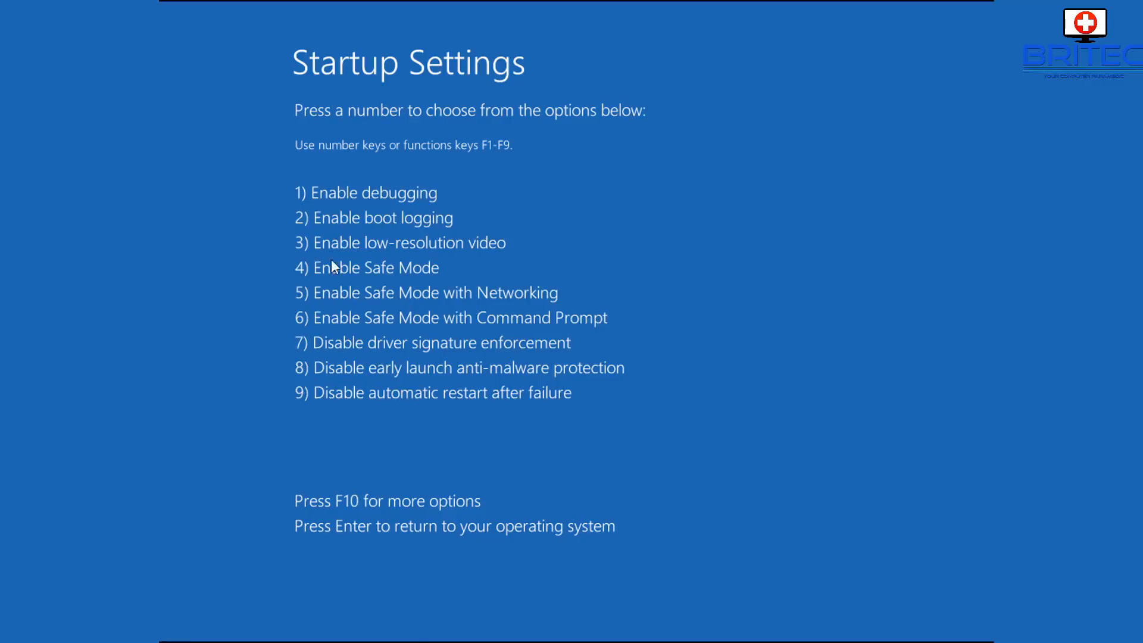
mouse_move(363, 400)
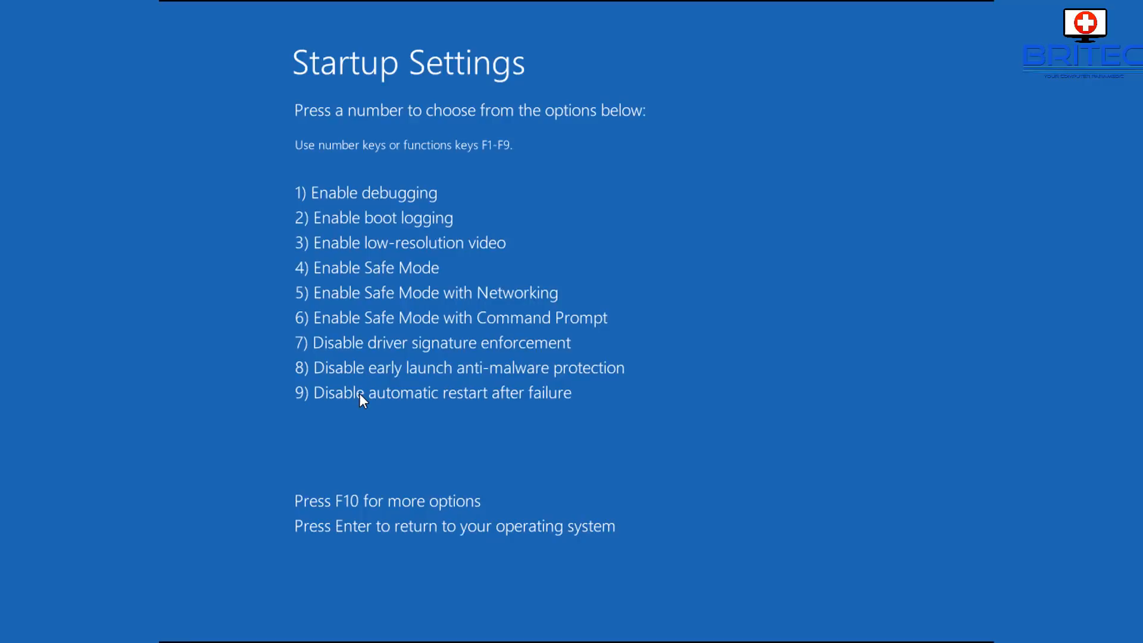
mouse_move(360, 262)
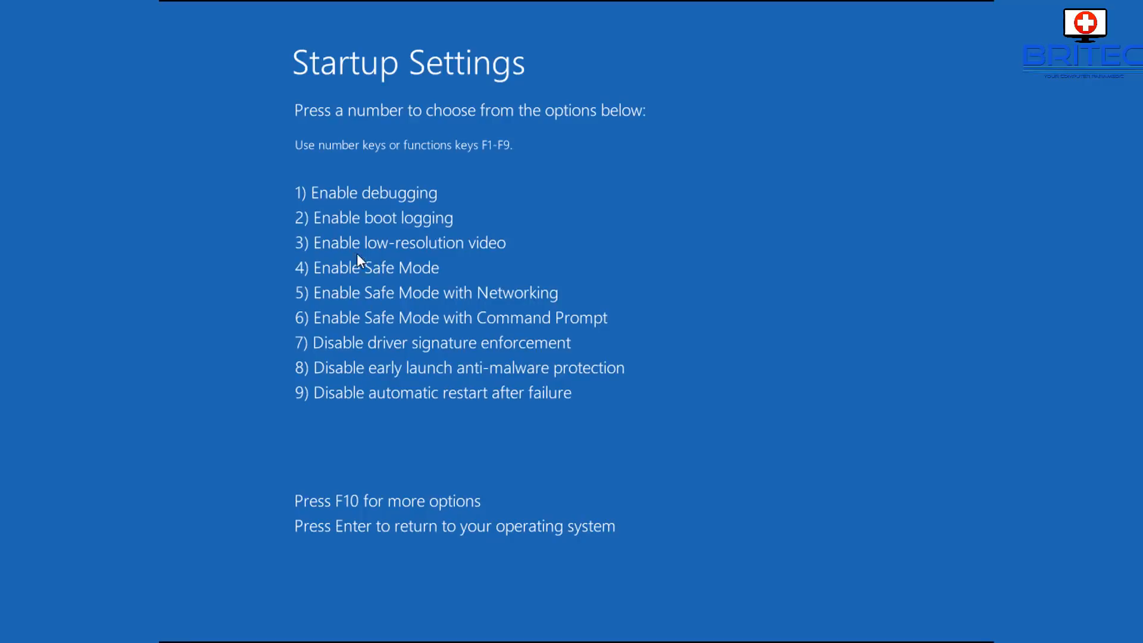
mouse_move(316, 228)
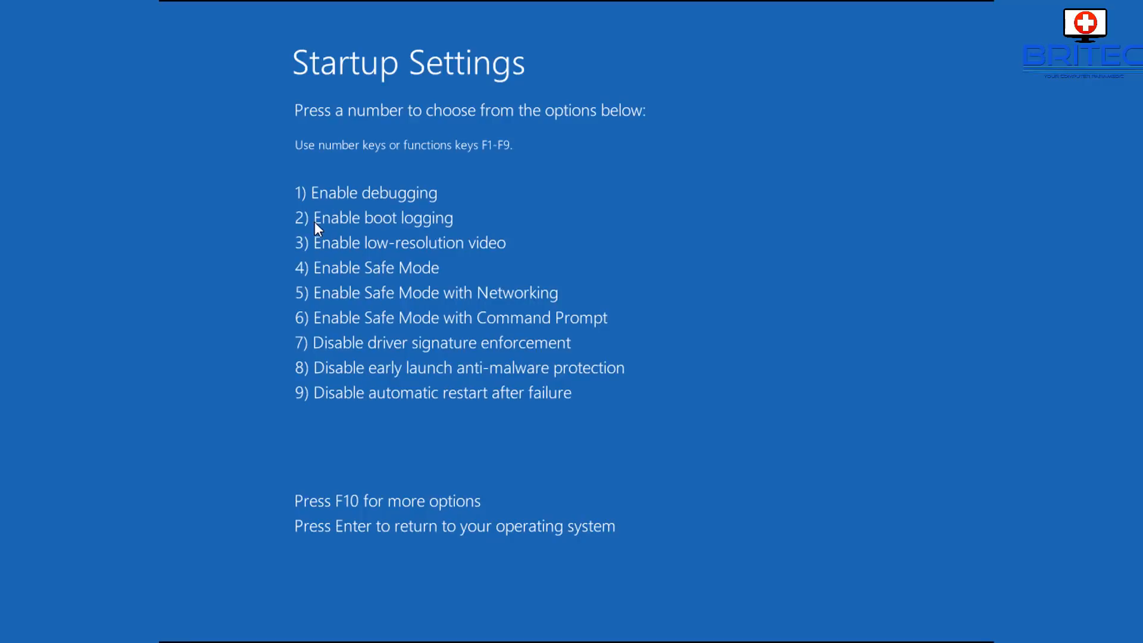
mouse_move(396, 227)
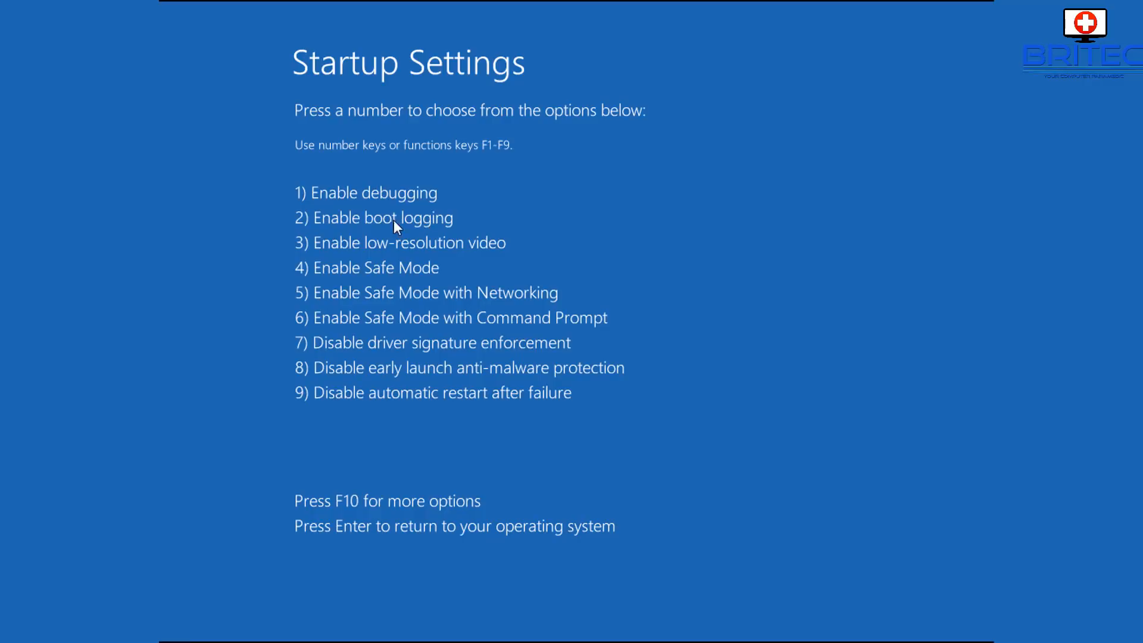
mouse_move(507, 259)
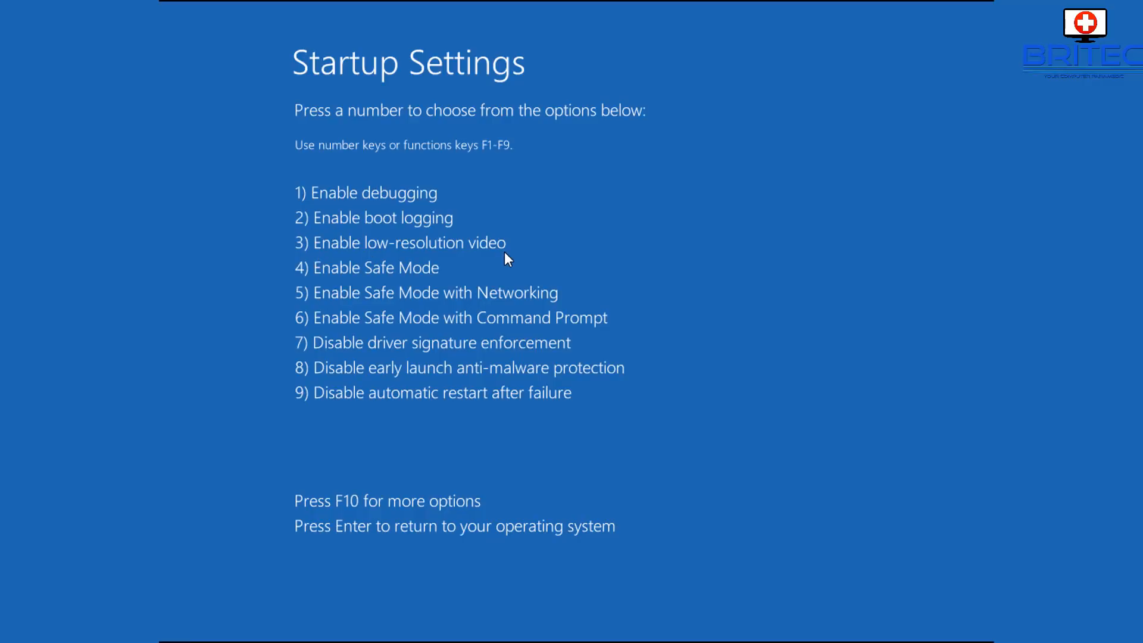
mouse_move(374, 275)
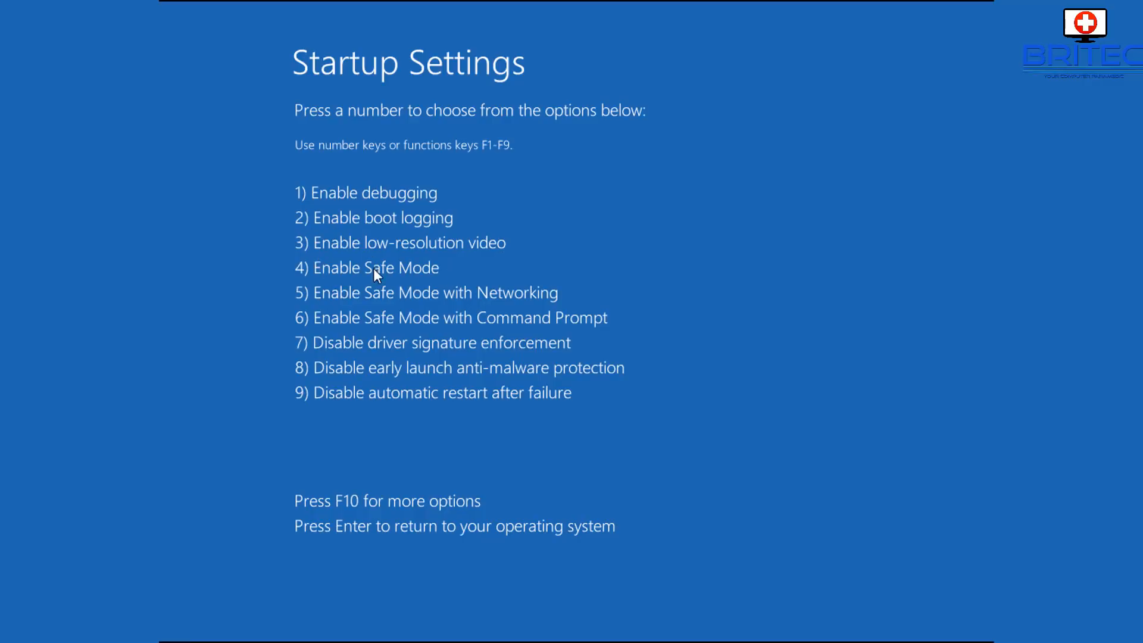
mouse_move(535, 305)
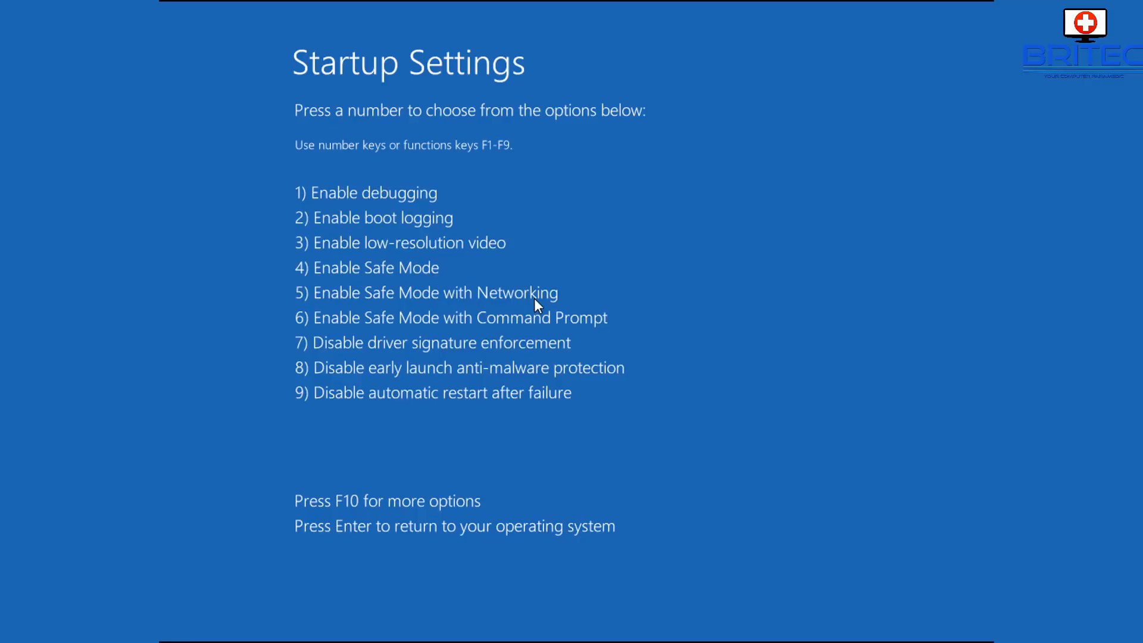
mouse_move(575, 332)
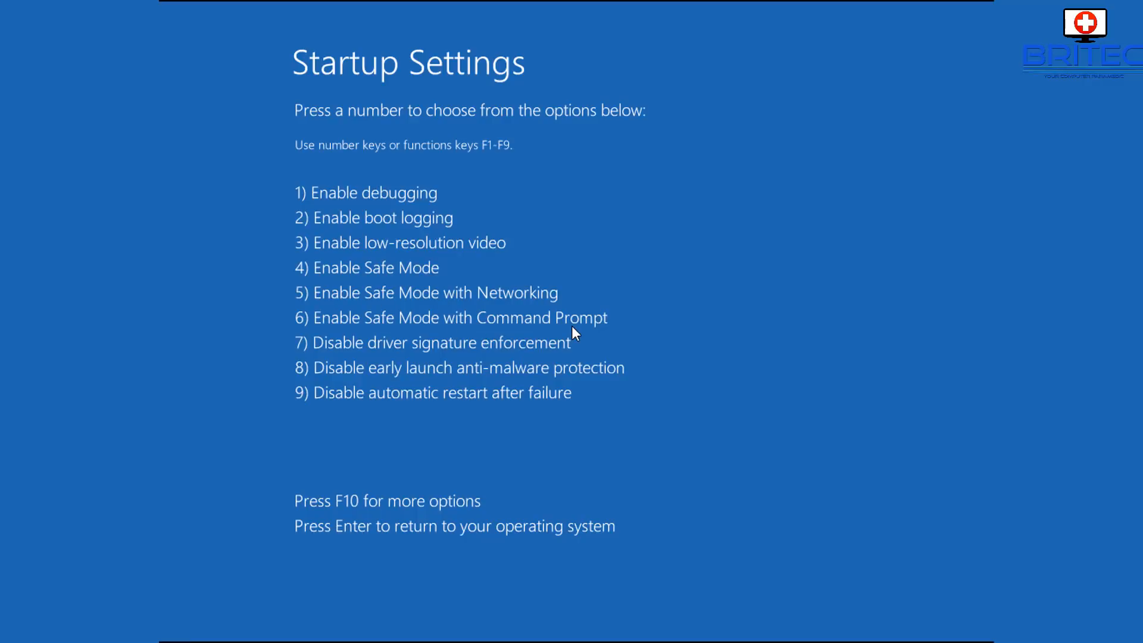
mouse_move(528, 352)
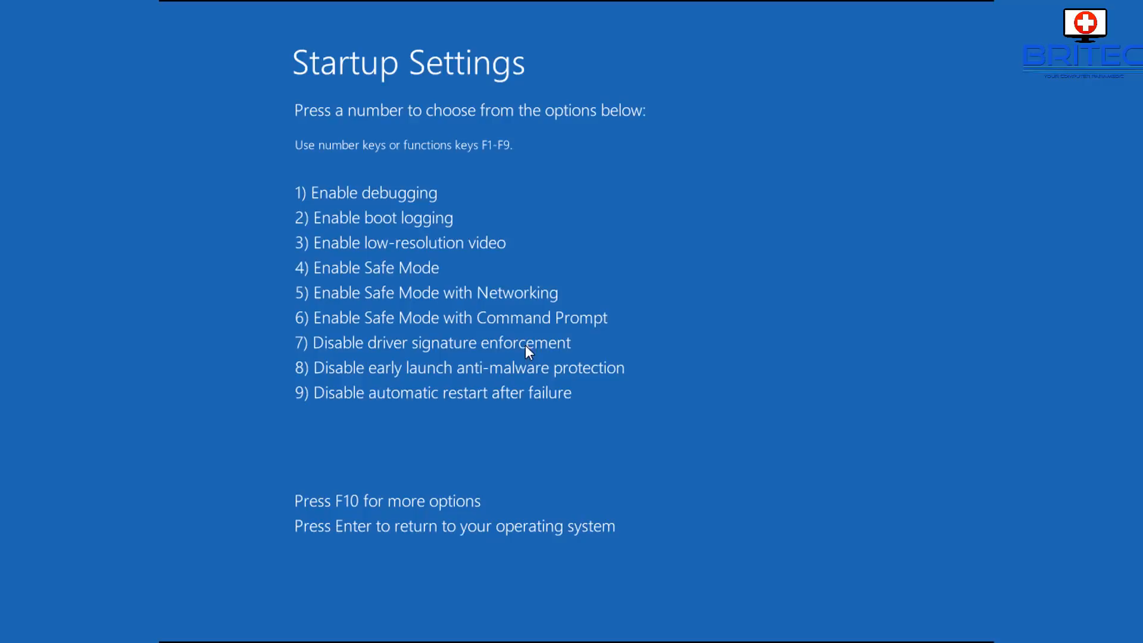
mouse_move(323, 378)
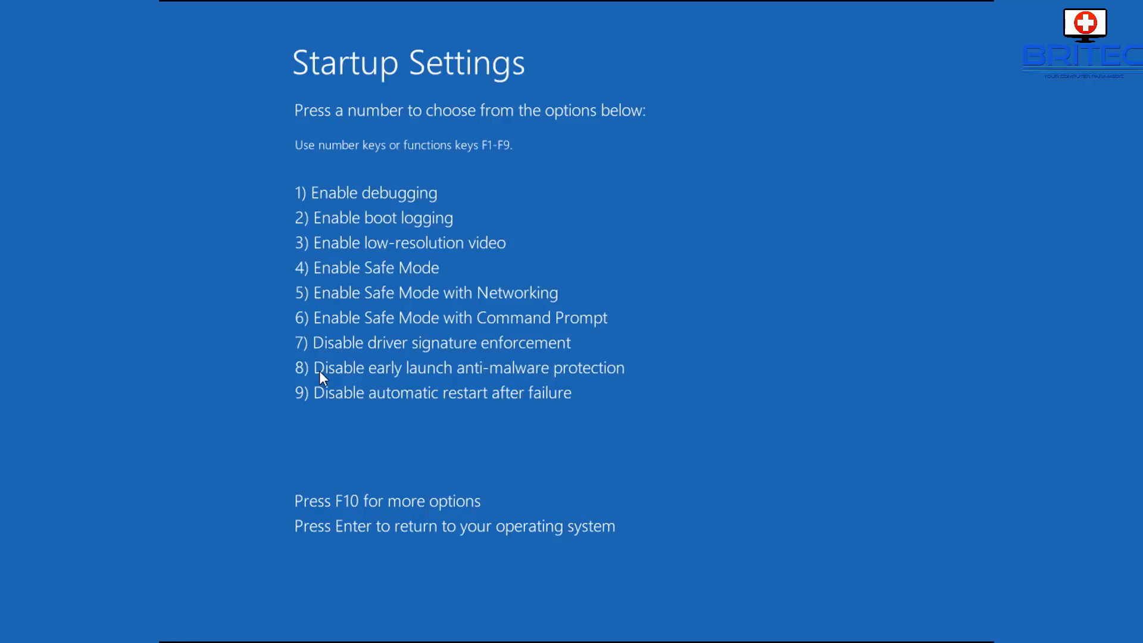
mouse_move(332, 400)
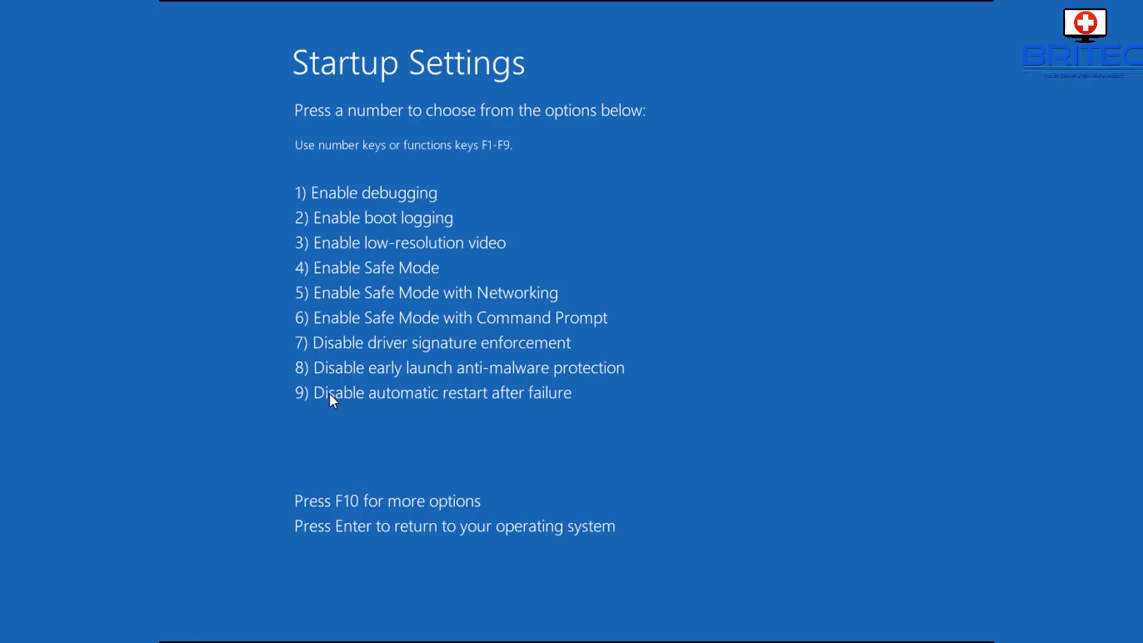
mouse_move(434, 472)
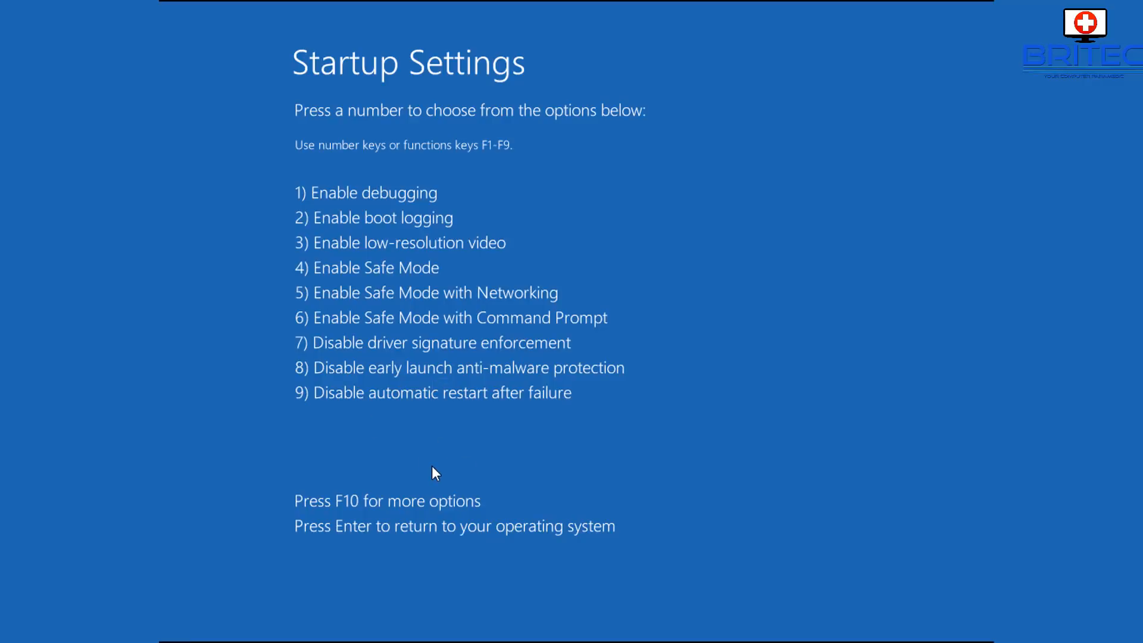
mouse_move(372, 483)
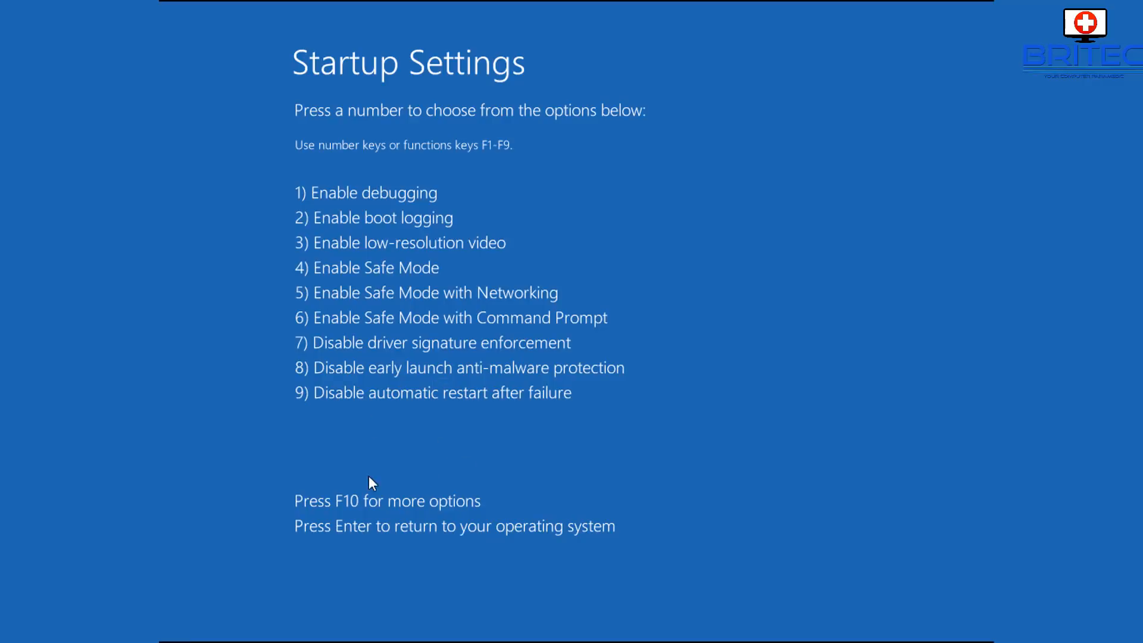
mouse_move(430, 513)
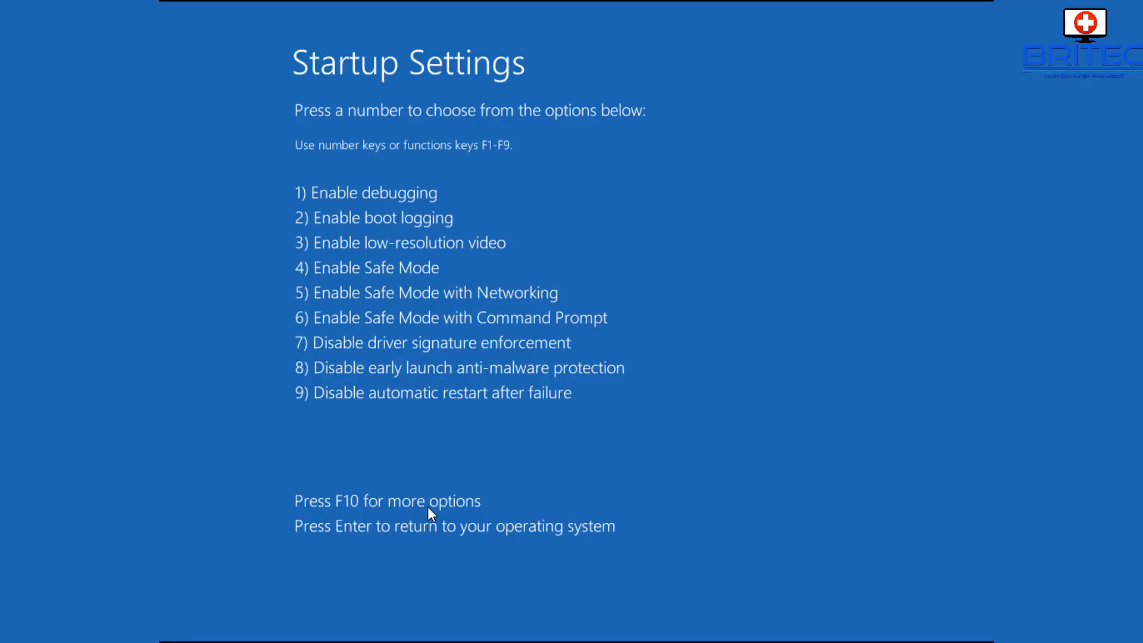
- Press F10 to show the page offering Launch recovery environment
key(F10)
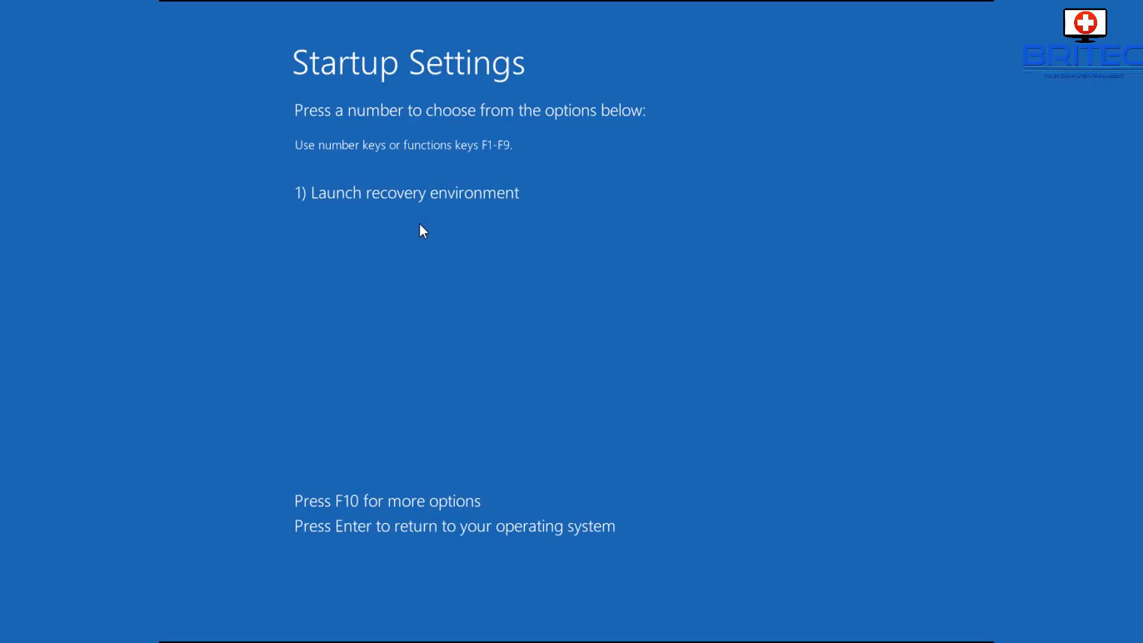
mouse_move(426, 246)
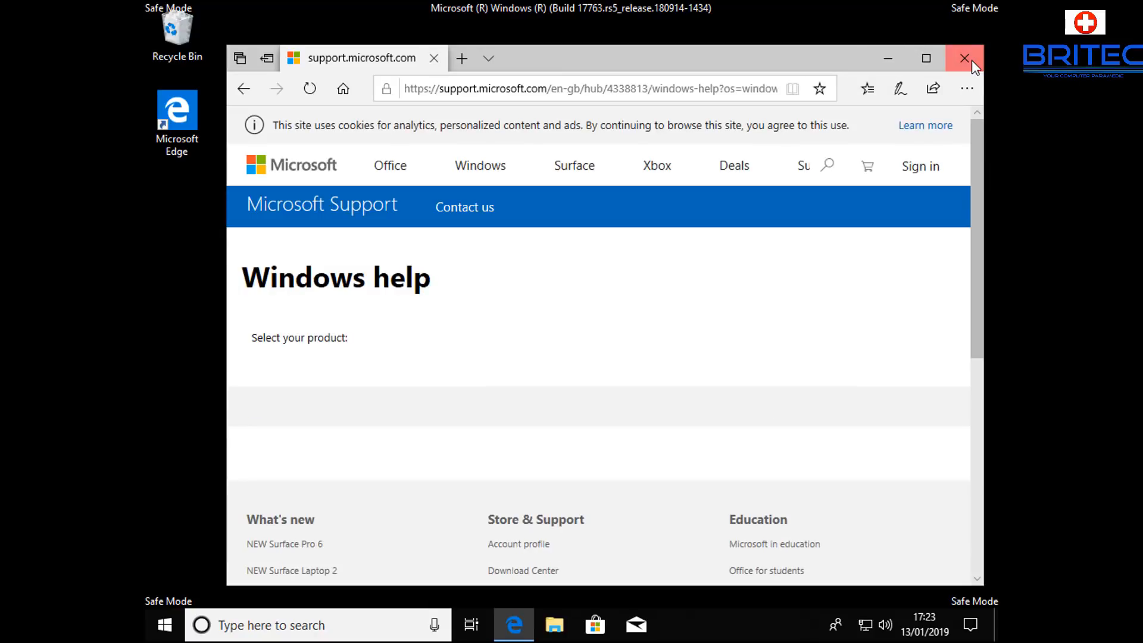
- Close the Edge support page that opened after booting into Safe Mode
click(964, 58)
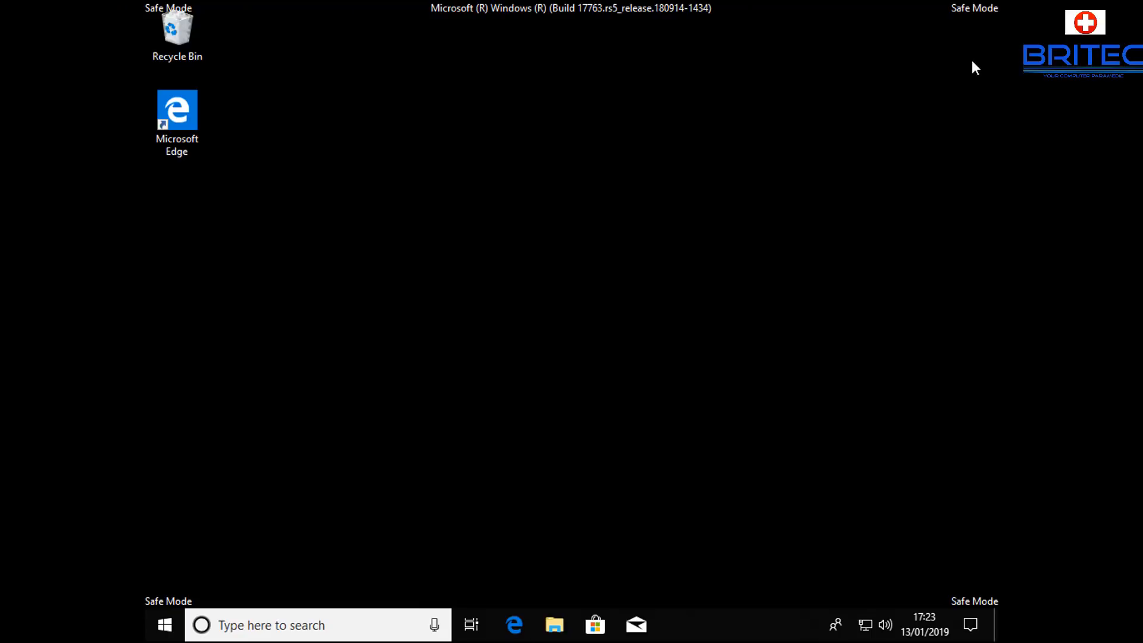
mouse_move(533, 309)
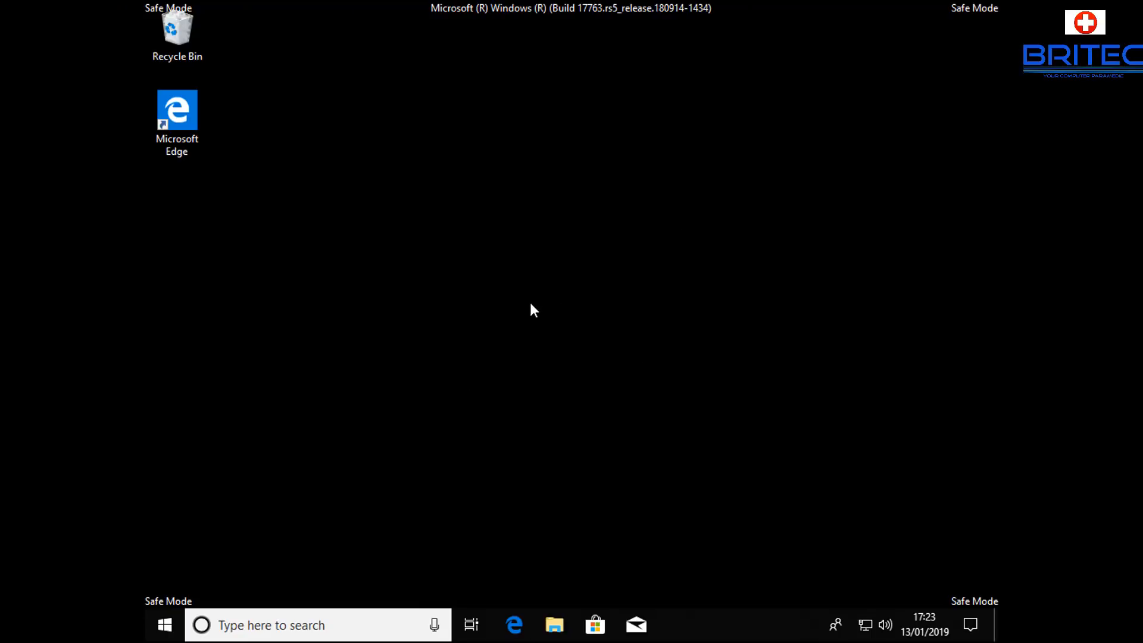
mouse_move(538, 324)
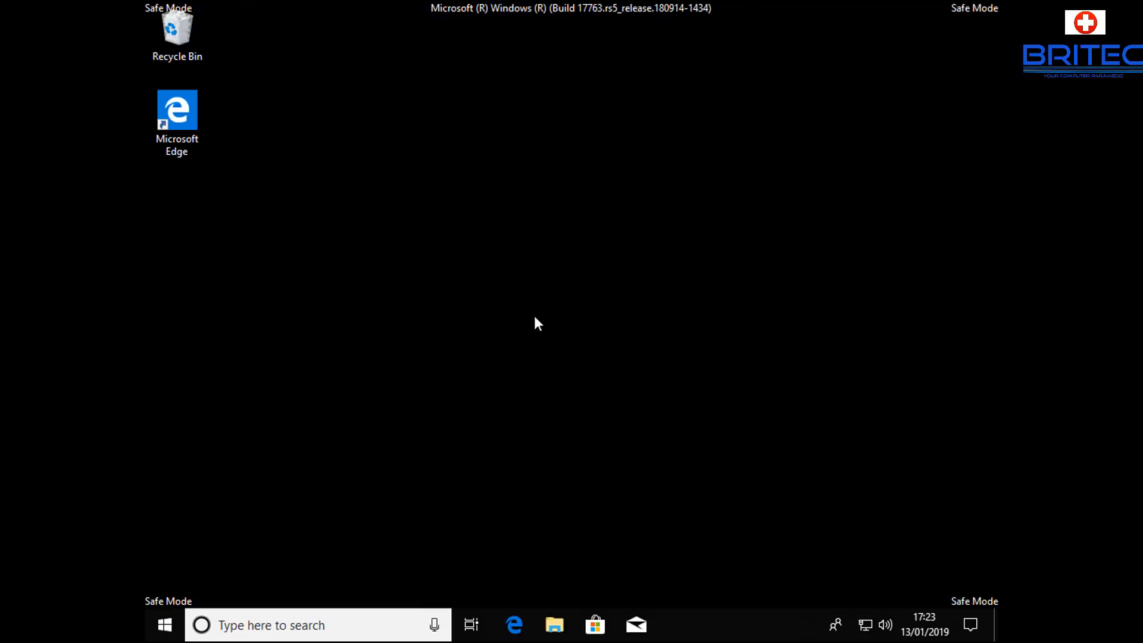
mouse_move(549, 317)
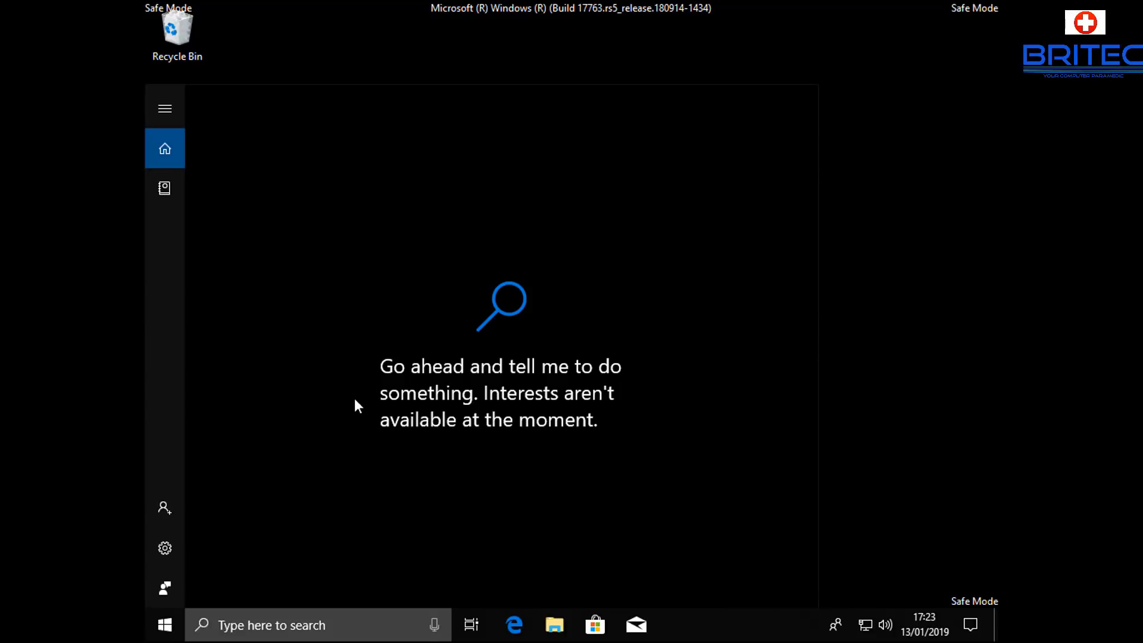
- Open Task Manager, run cmd as a new administrator task, and focus its window
right_click(700, 624)
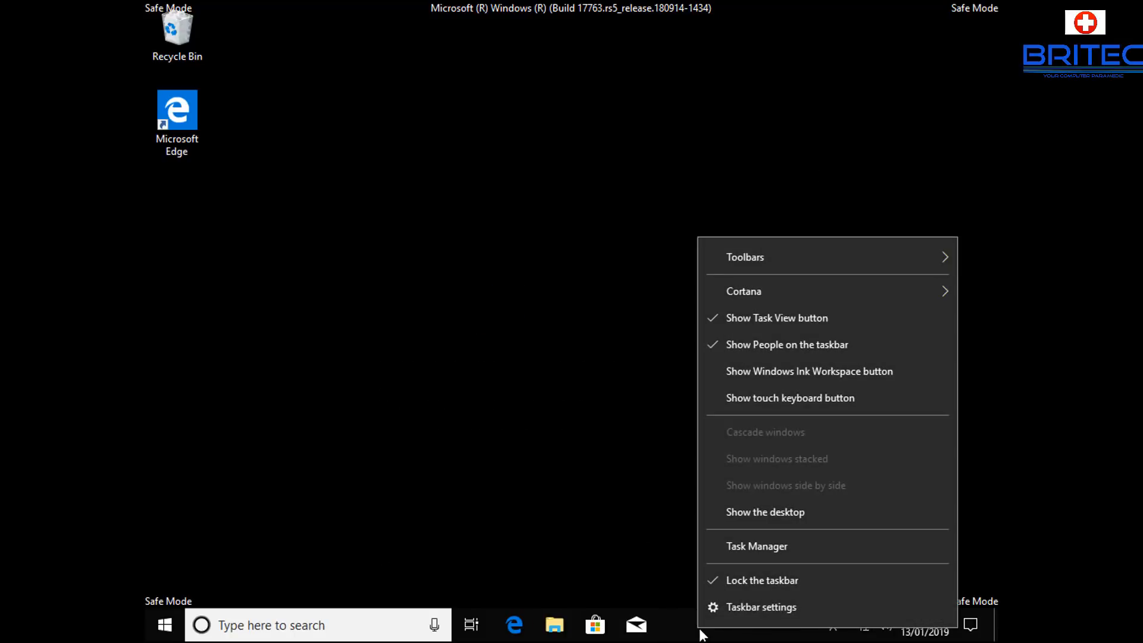
click(756, 546)
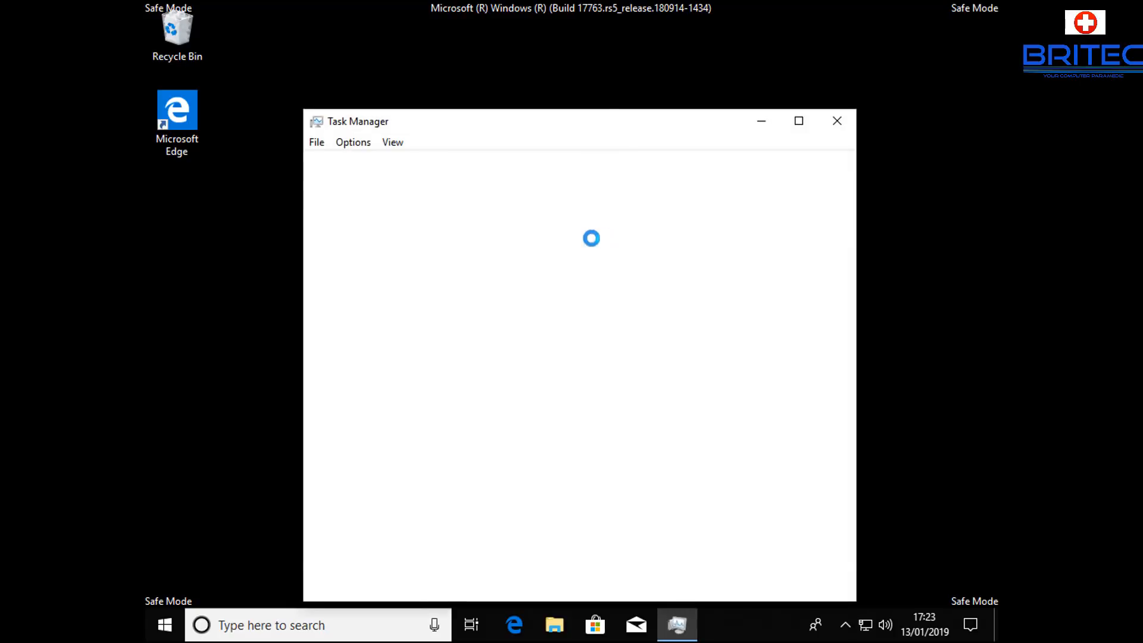
click(316, 142)
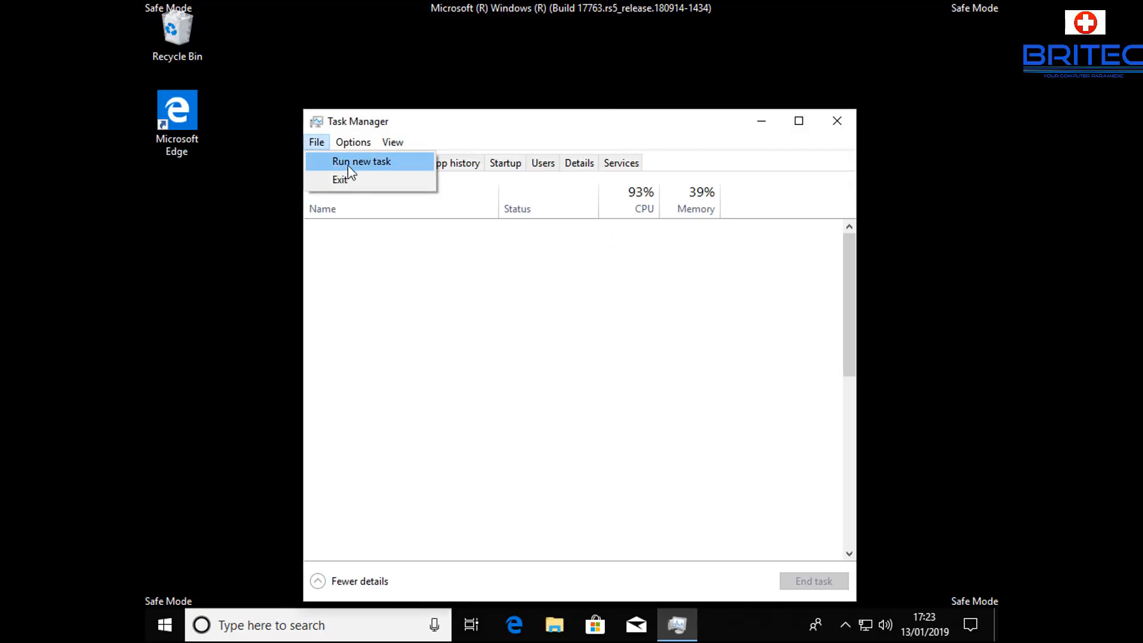
click(361, 162)
text(cmd)
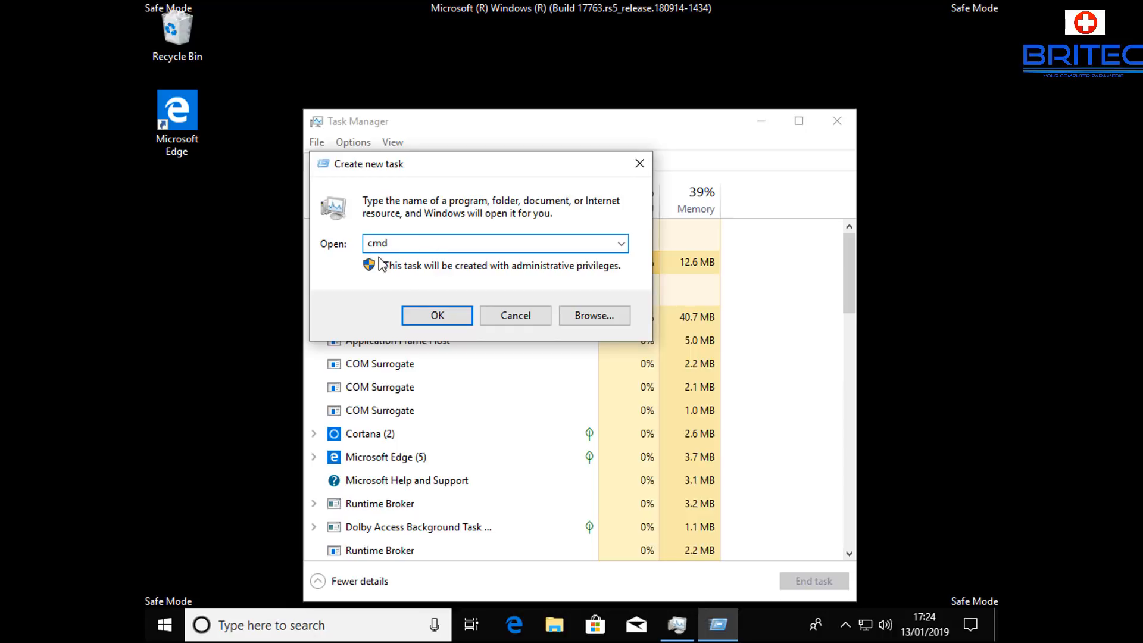
click(436, 315)
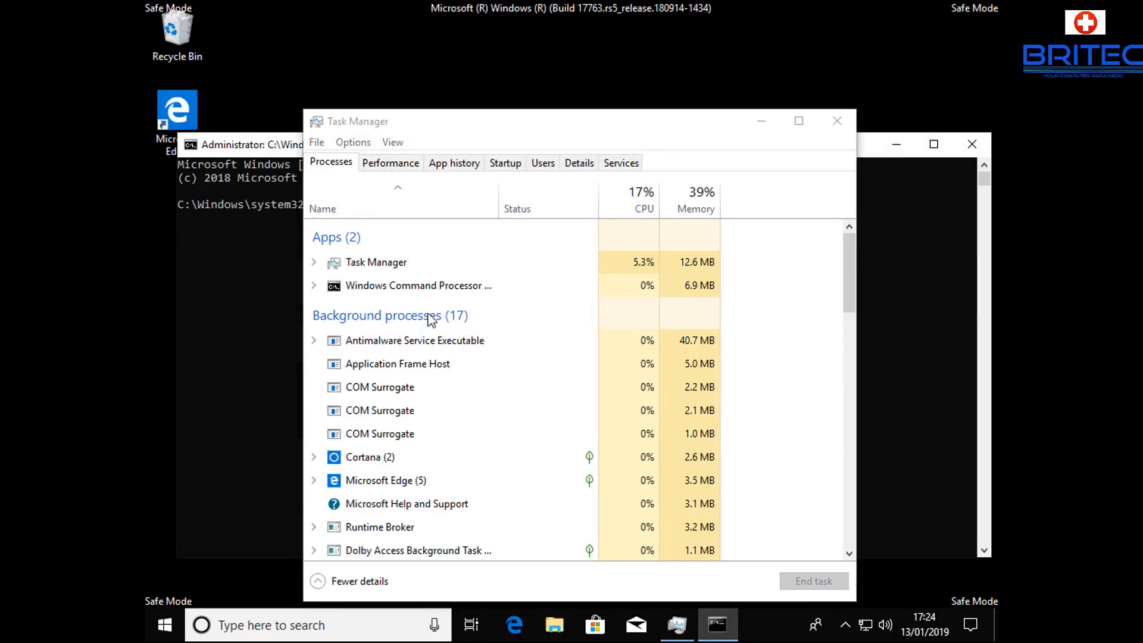
click(836, 121)
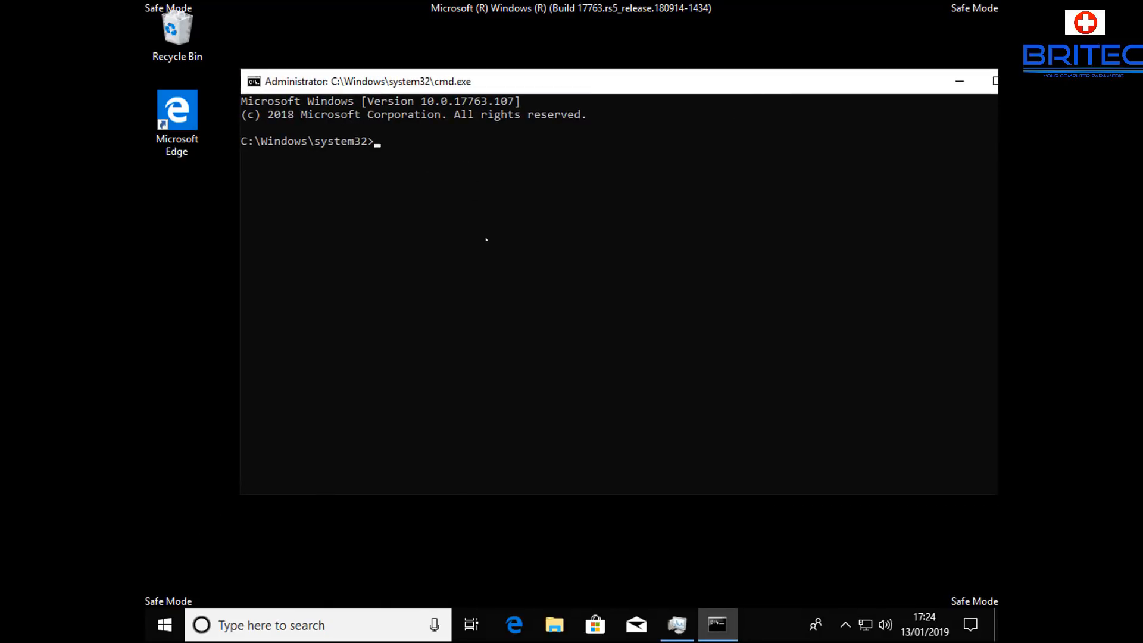
- Run 'bcdedit /set {default} advancedoptions false', then type exit to close the prompt
text(bc)
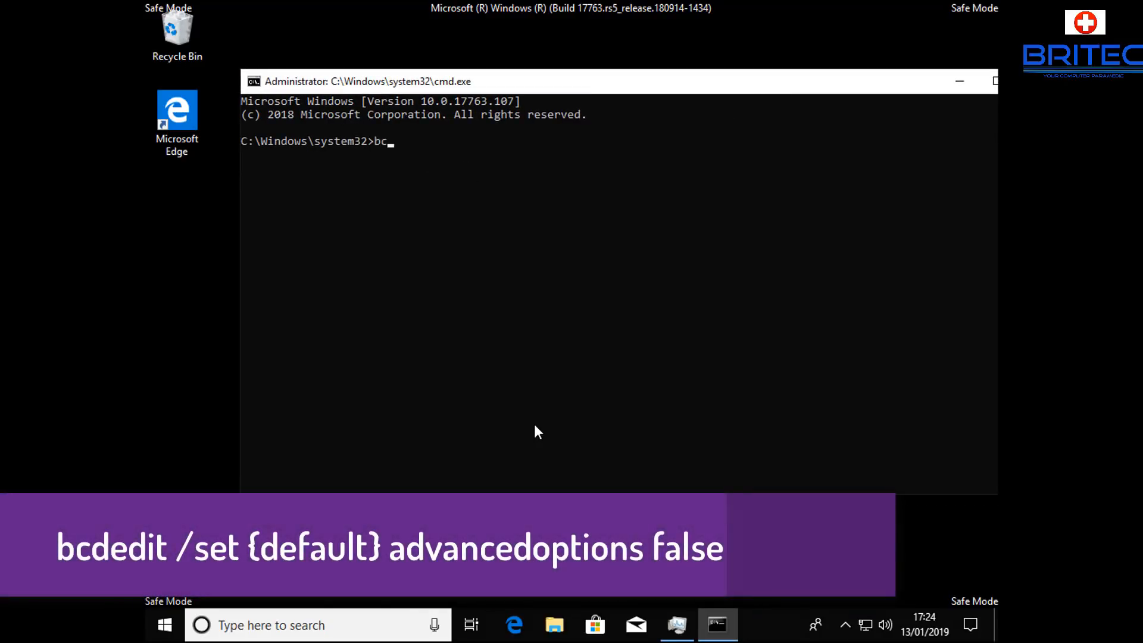
text(dedit)
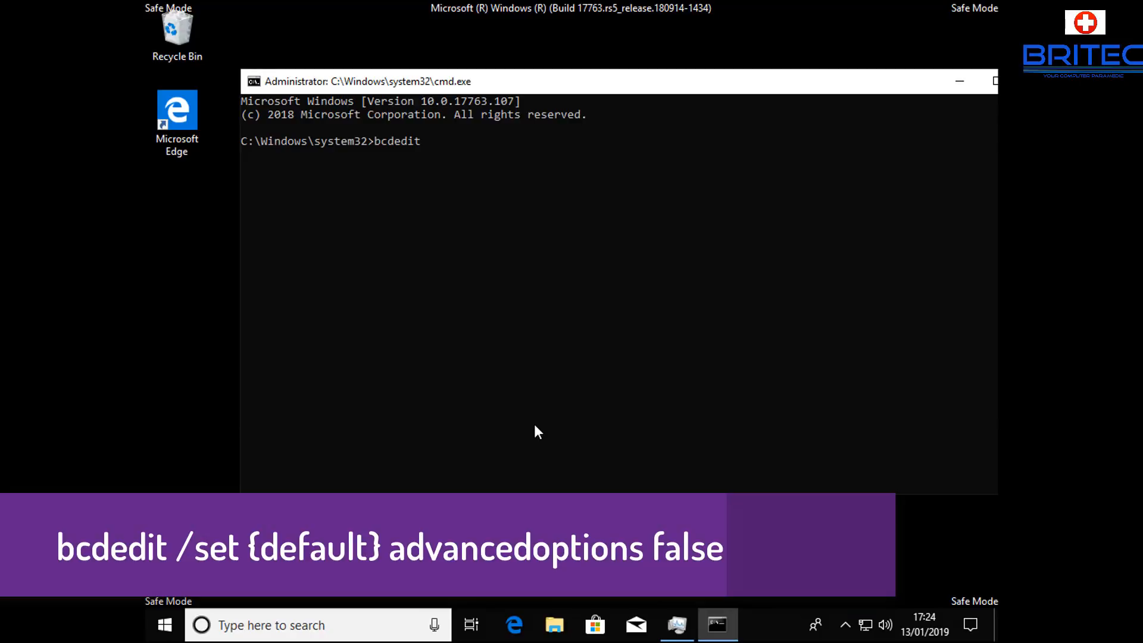
text(/set)
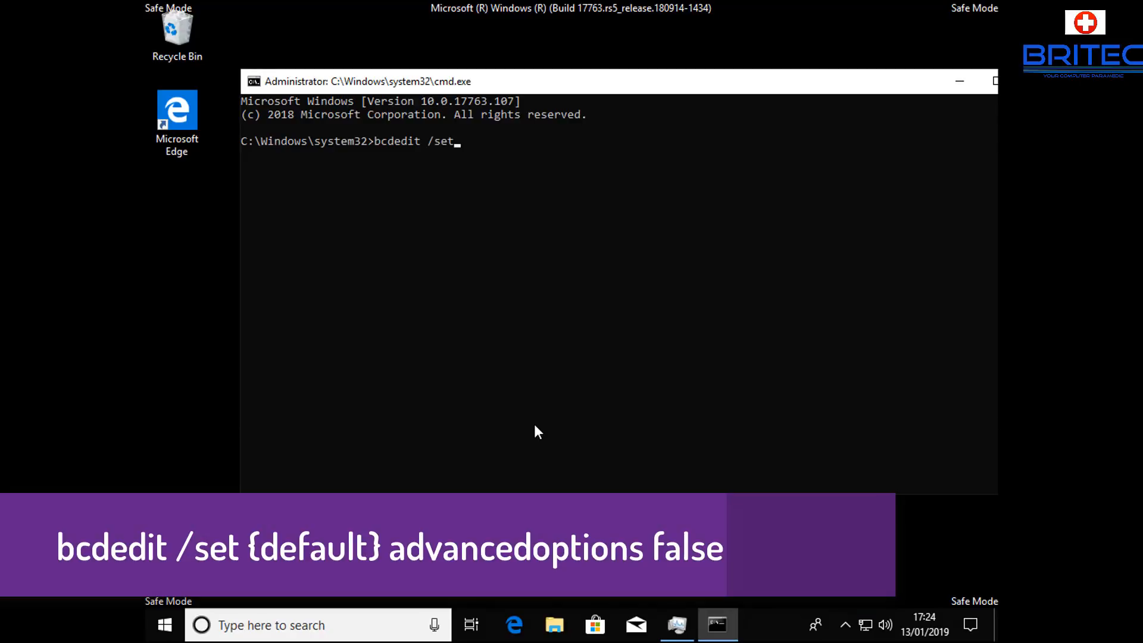
text(" ")
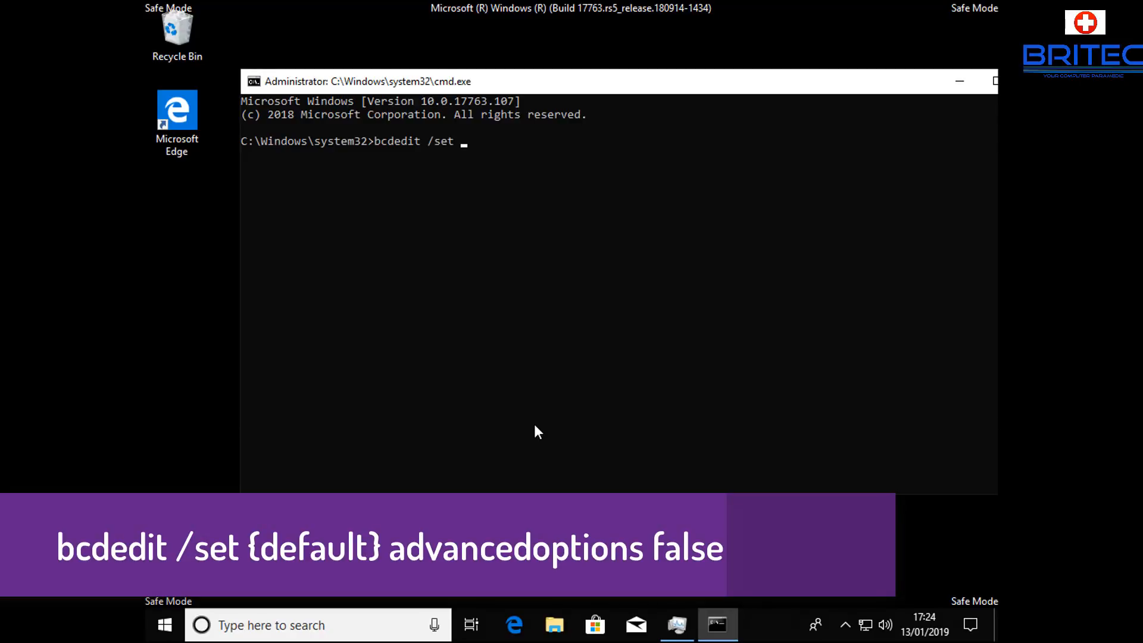
text({)
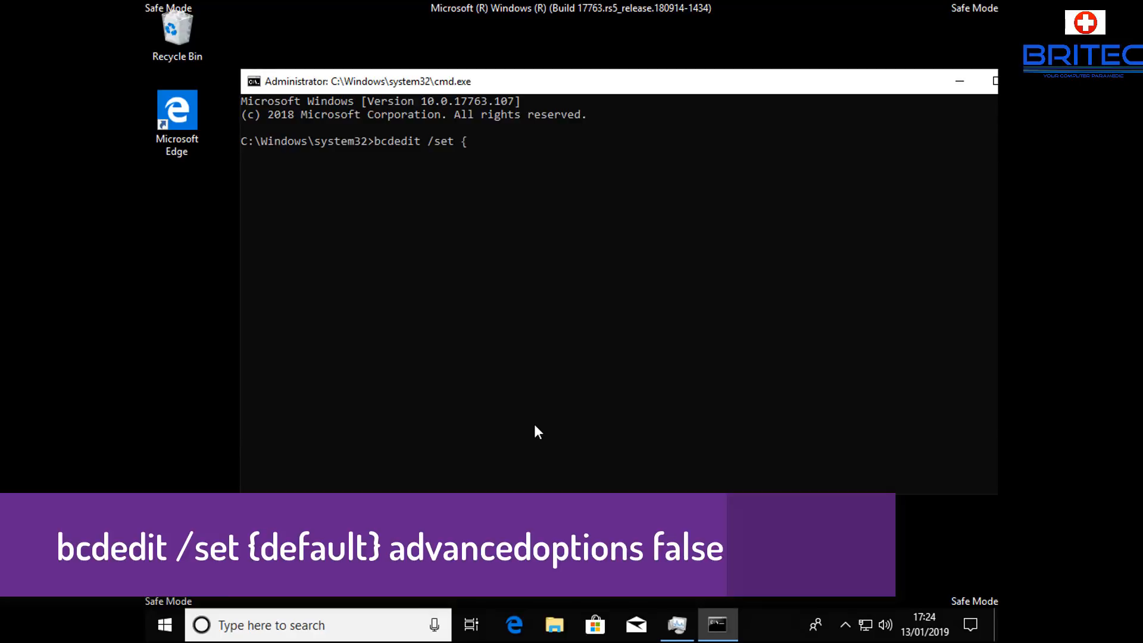
text(defau)
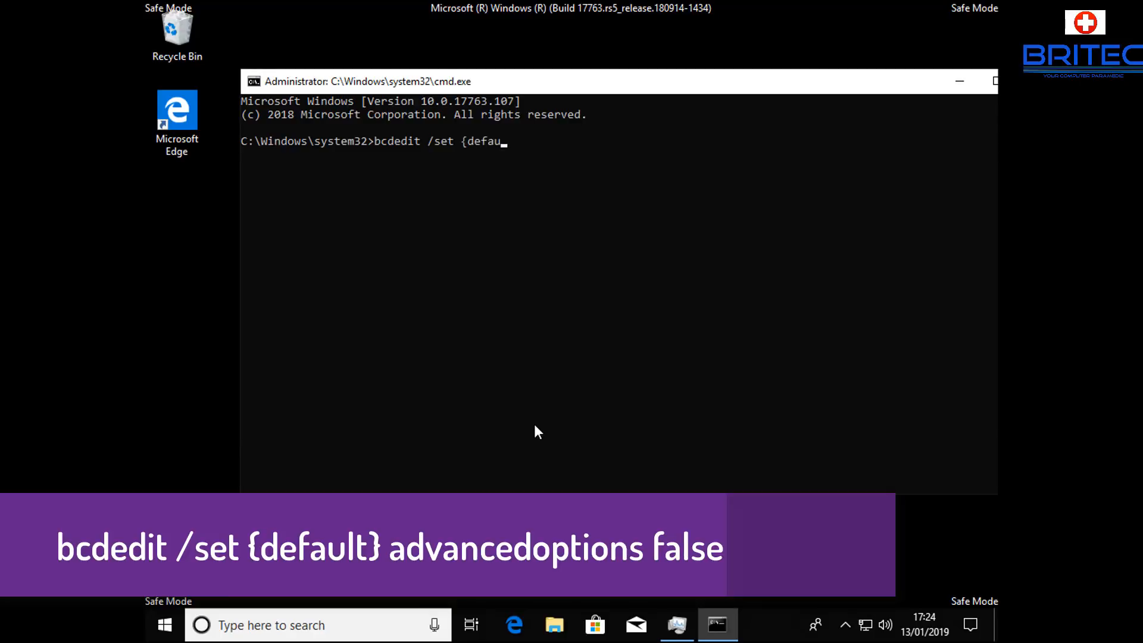
text(lt})
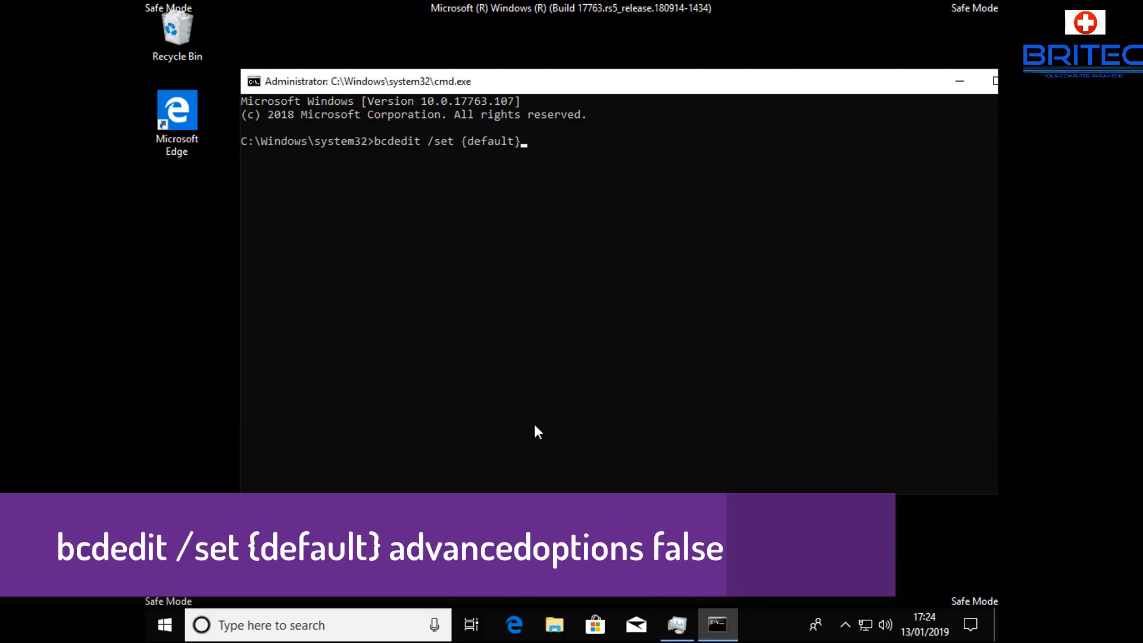
text(a)
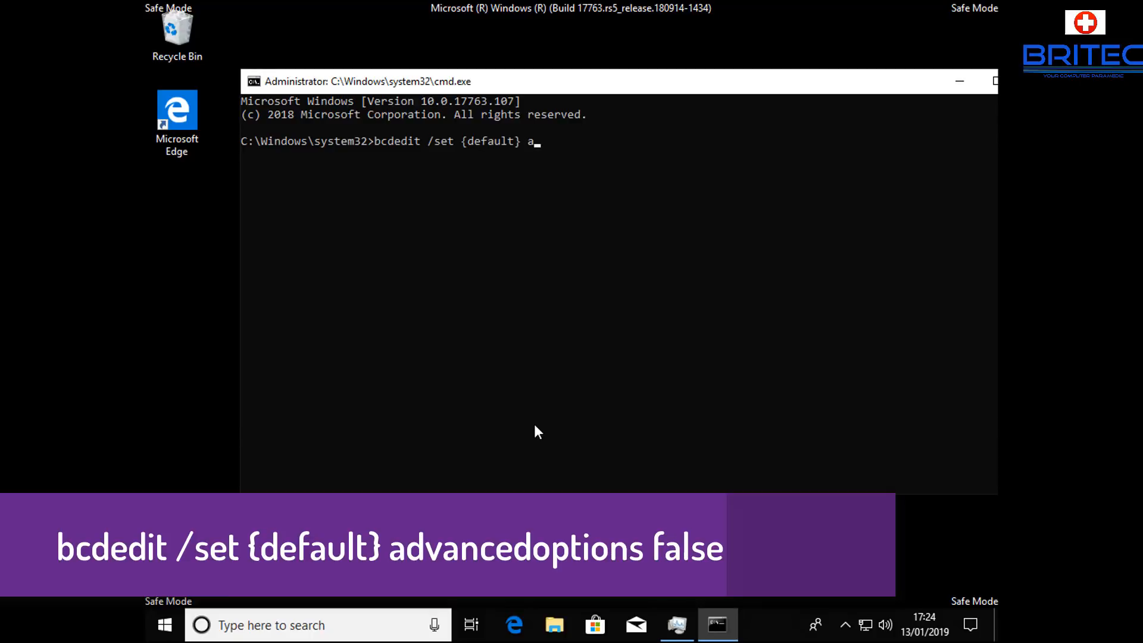
text(dvancedoption)
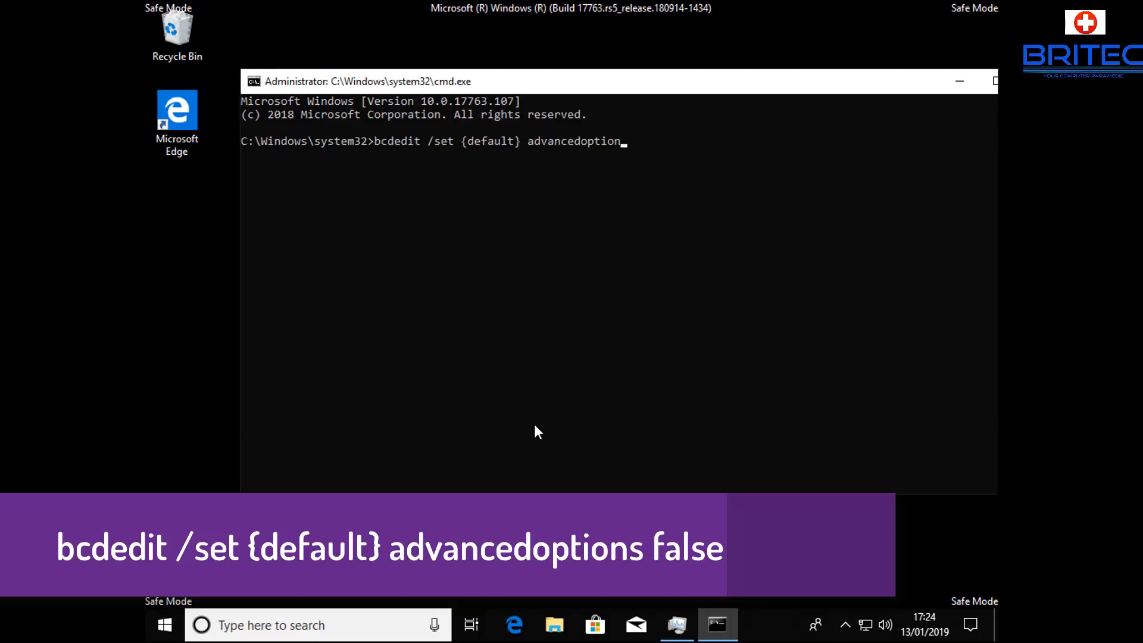
text(s f)
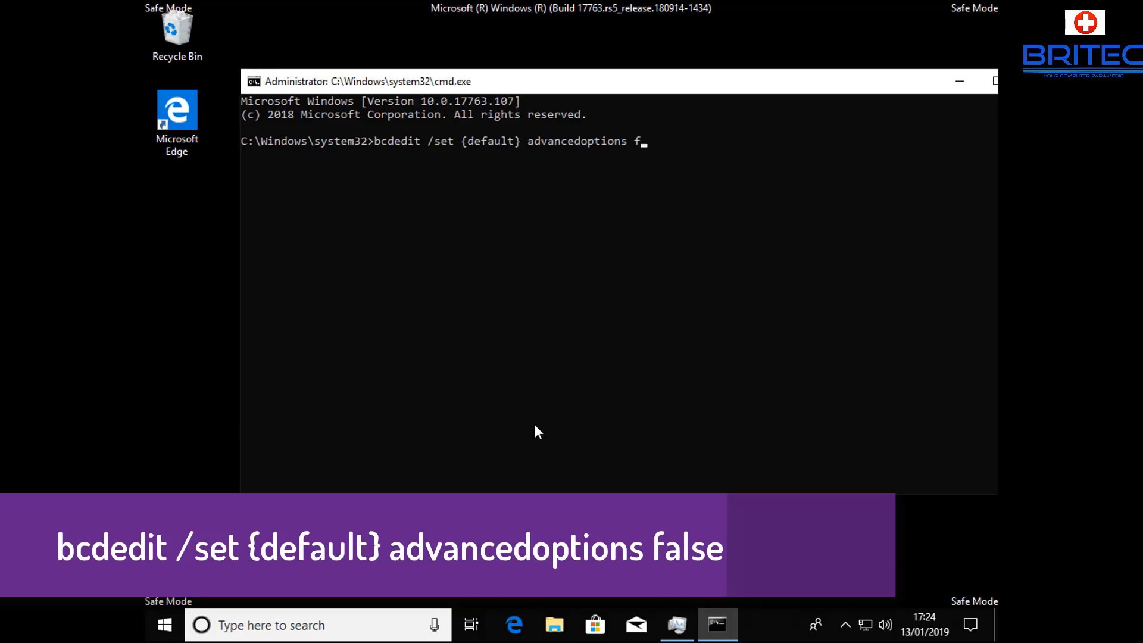
text(l)
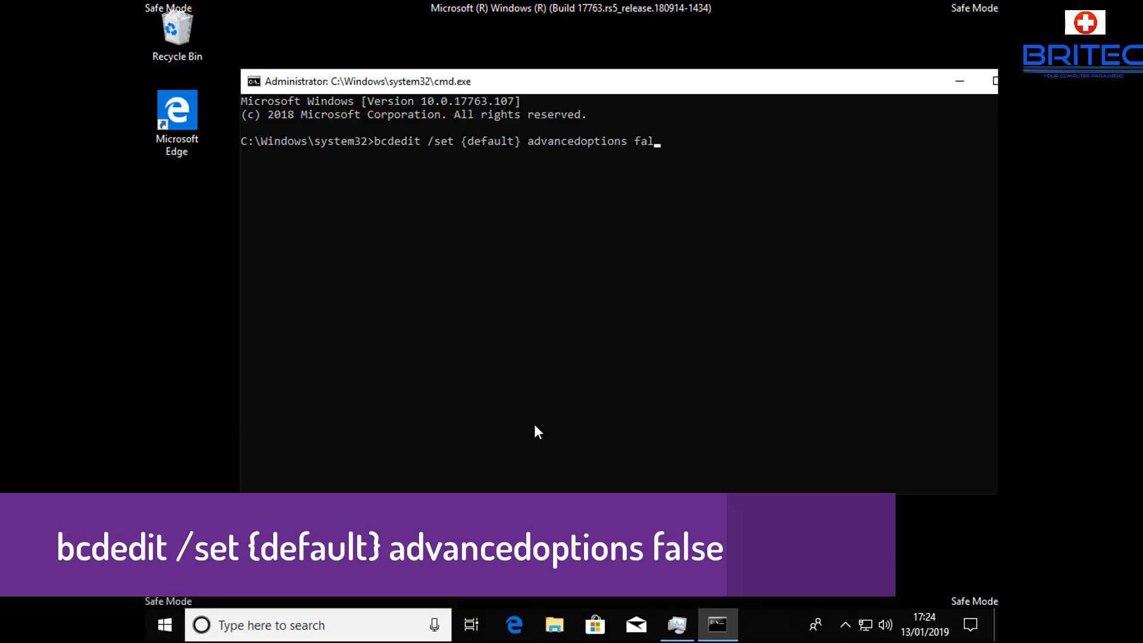
text(se)
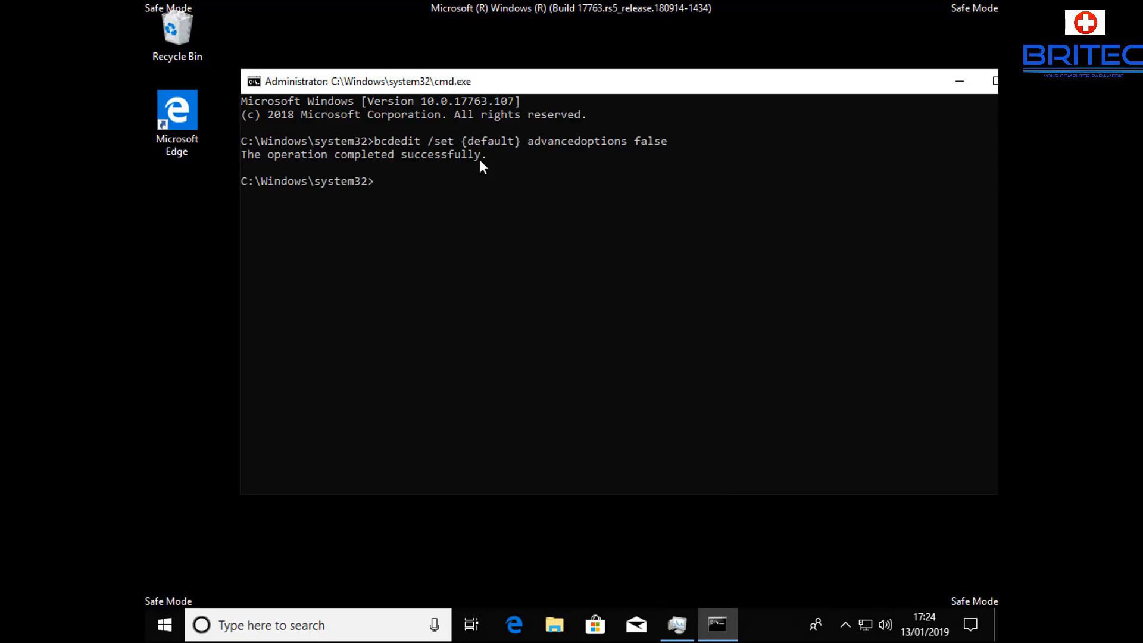
text(ex)
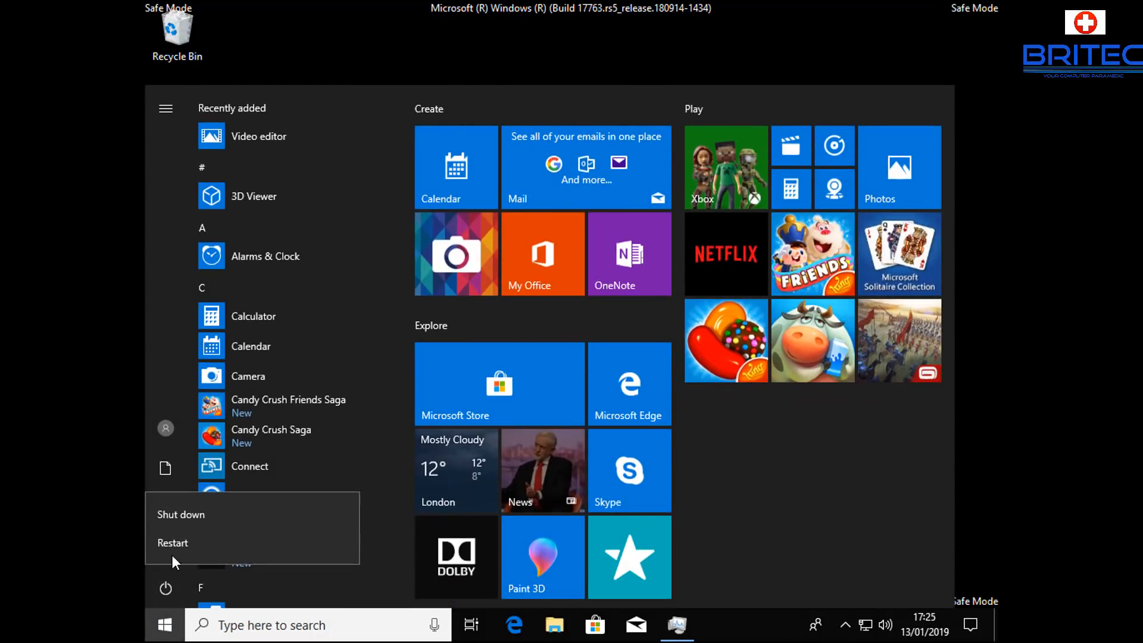
- Choose Restart from the Start menu power options to boot to the normal desktop
click(173, 543)
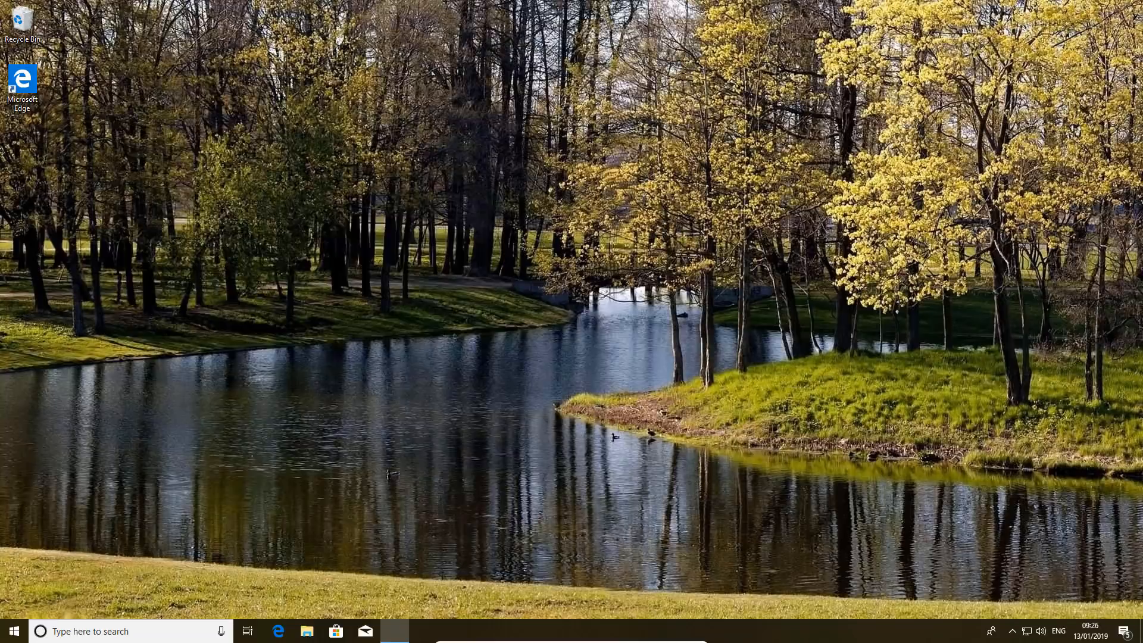
- Click the red Subscribe button on the Britec YouTube channel page
click(278, 632)
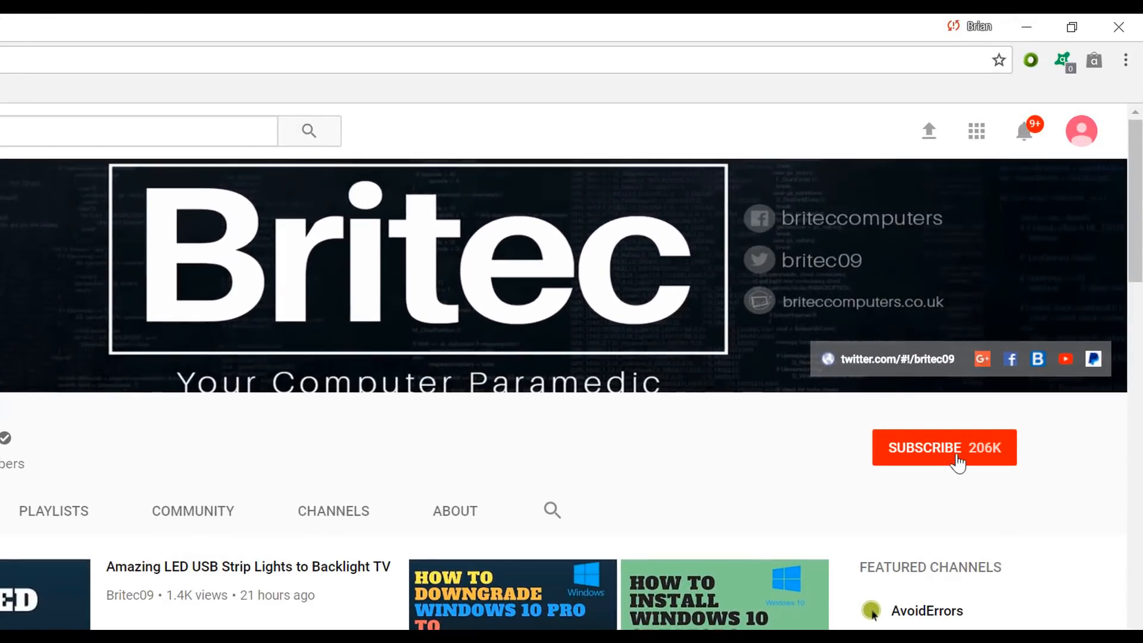
click(945, 447)
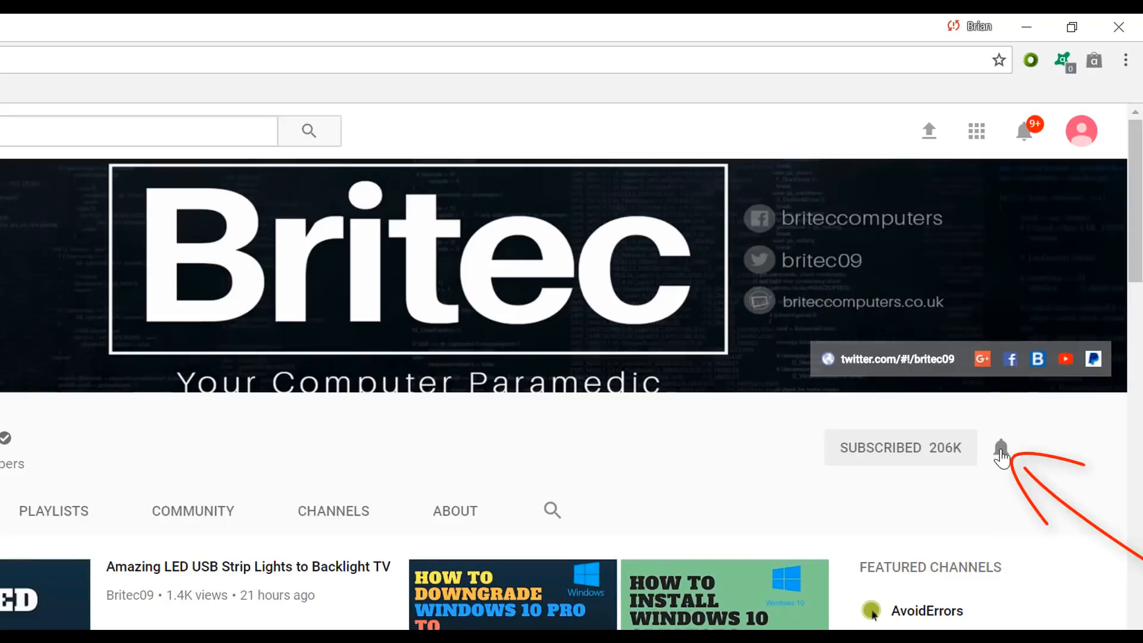
mouse_move(987, 538)
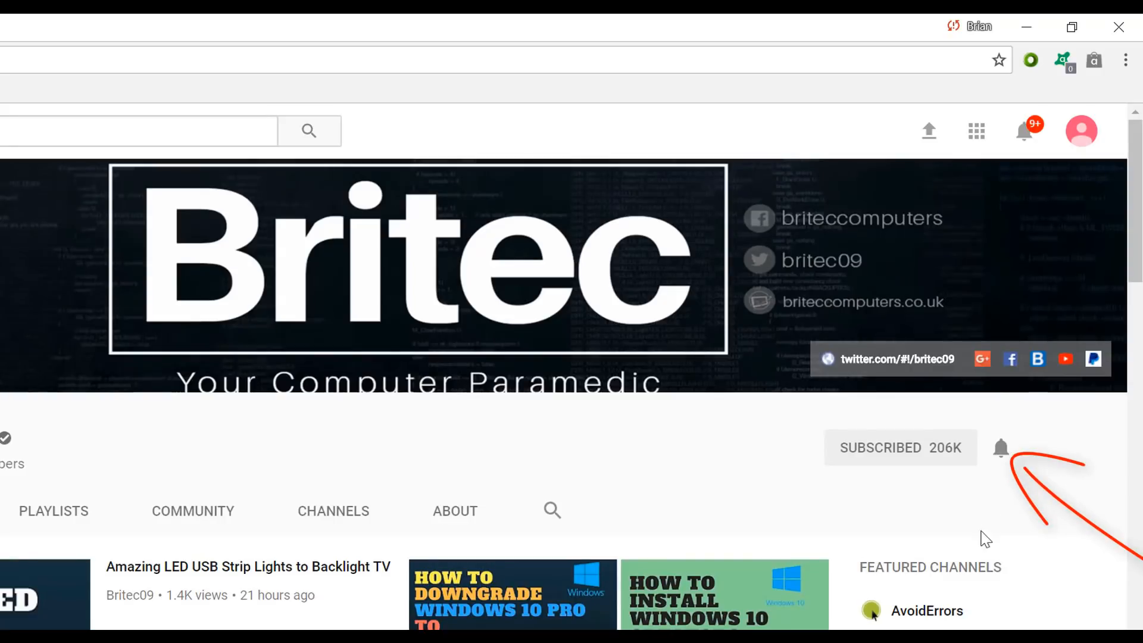